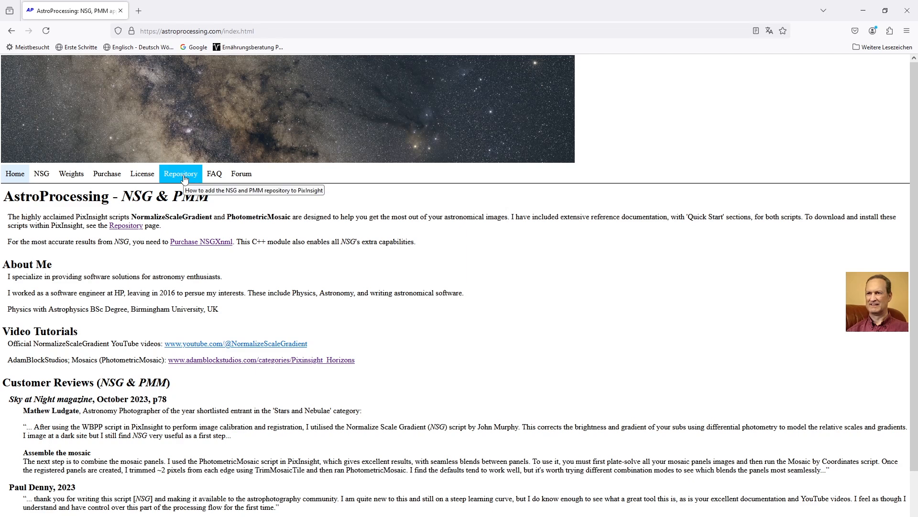
Show the AstroProcessing repository page with NSG and PMM installation instructions.
left_click(180, 173)
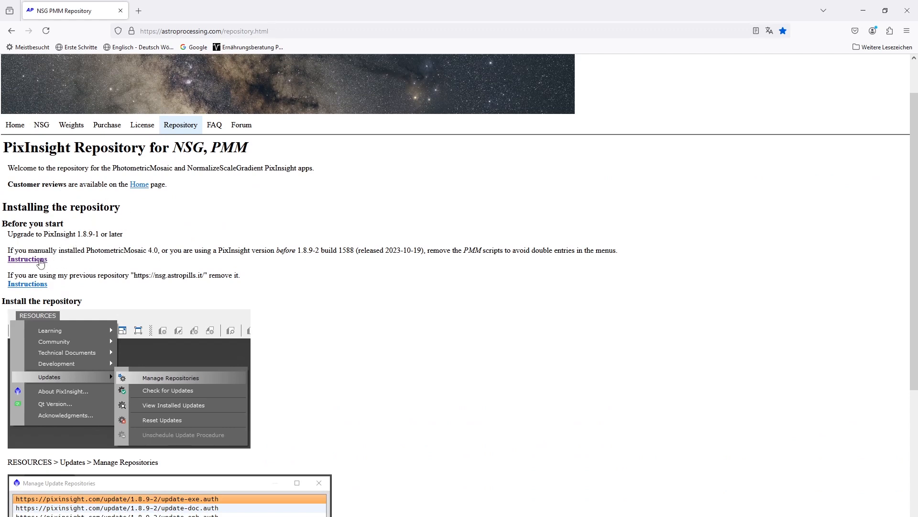
mouse_move(249, 307)
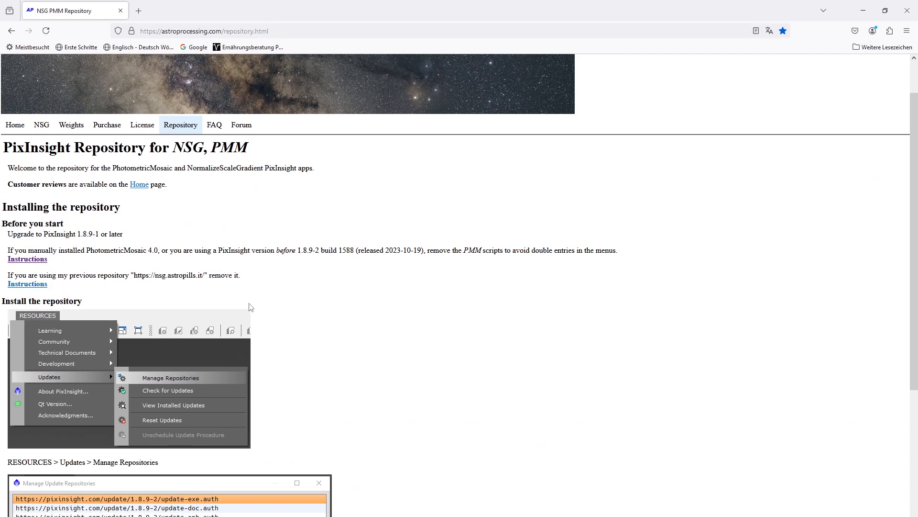
mouse_move(391, 363)
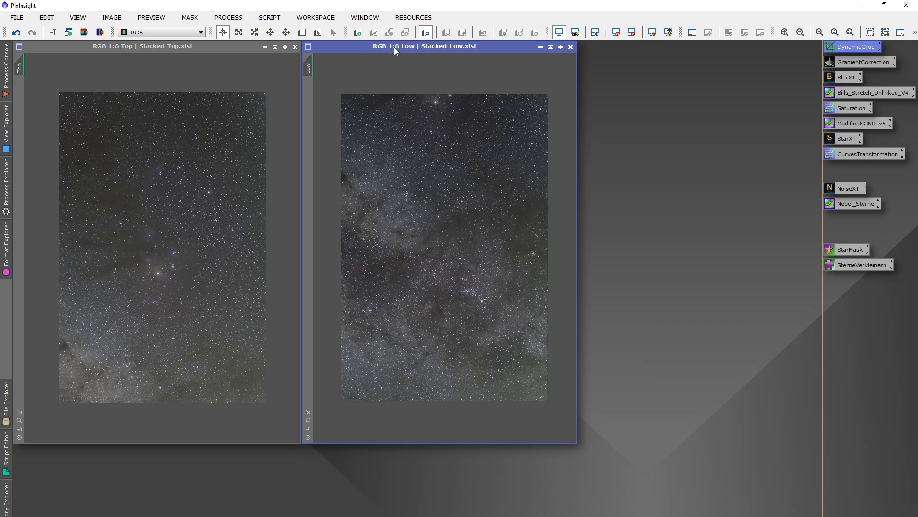
mouse_move(408, 56)
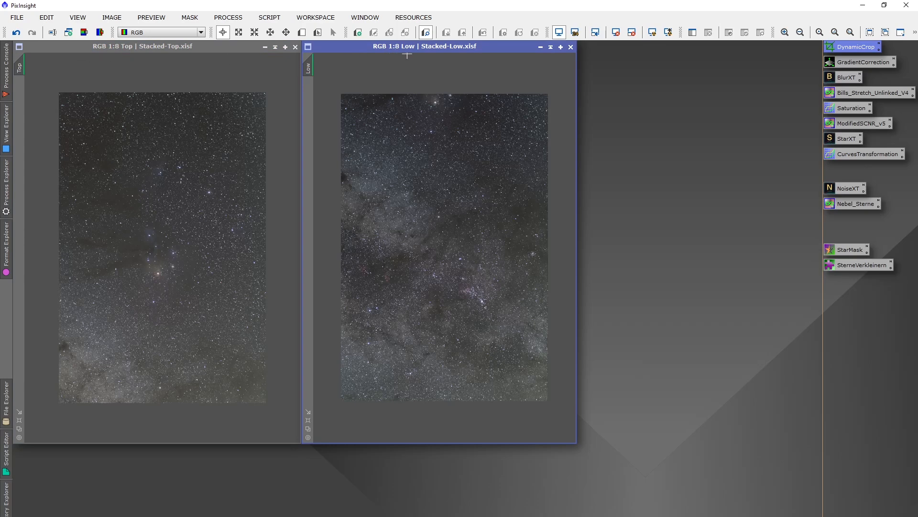
mouse_move(452, 142)
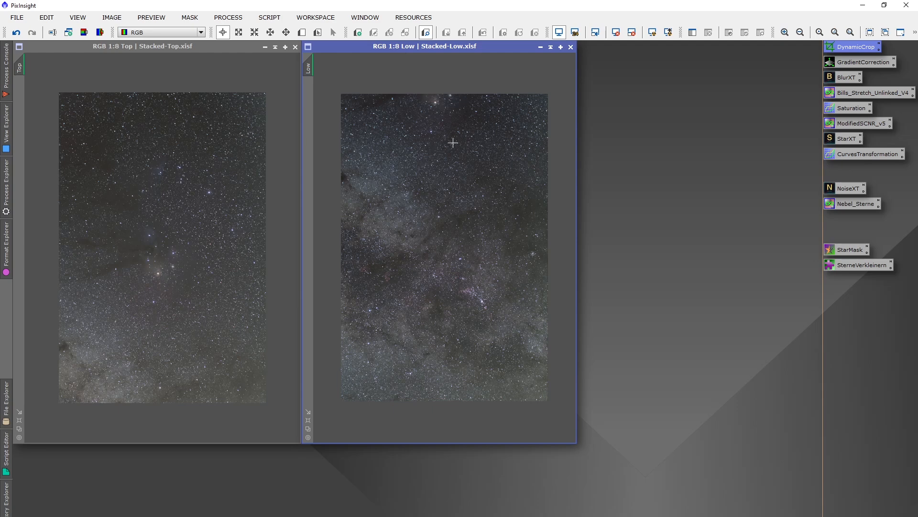
mouse_move(653, 138)
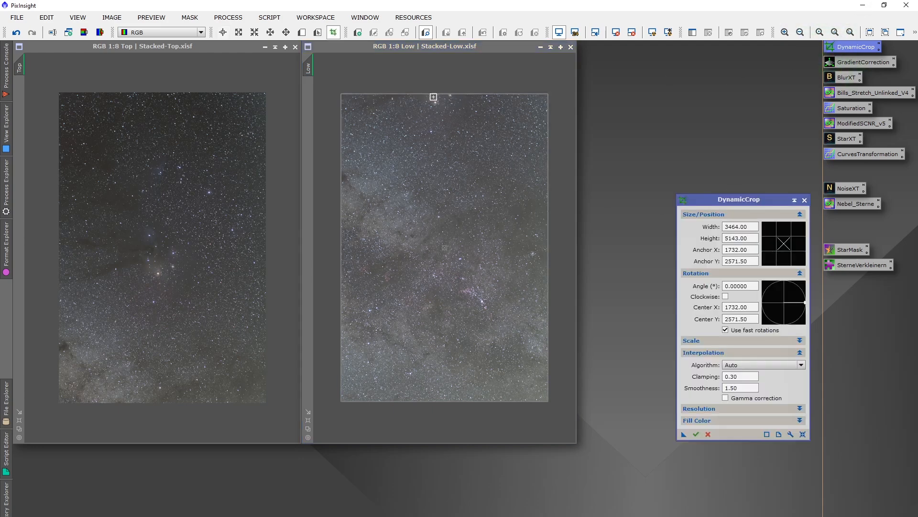
Nudge the DynamicCrop frame's top edge on the Low panel slightly downward.
left_click(421, 46)
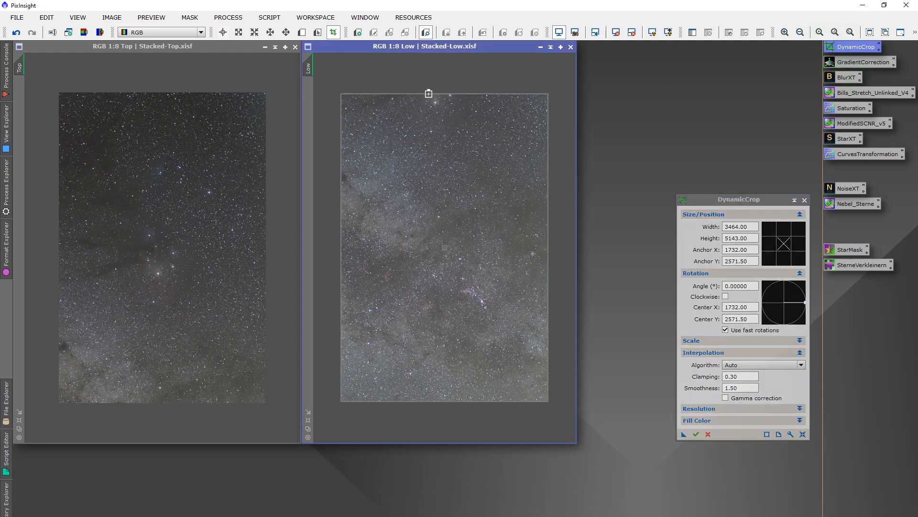
left_click_drag(427, 93, 427, 97)
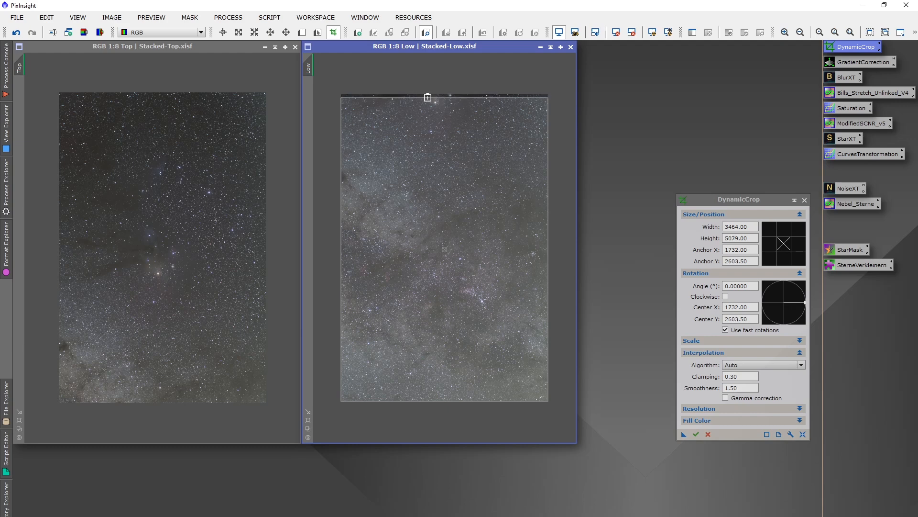
left_click_drag(427, 97, 399, 107)
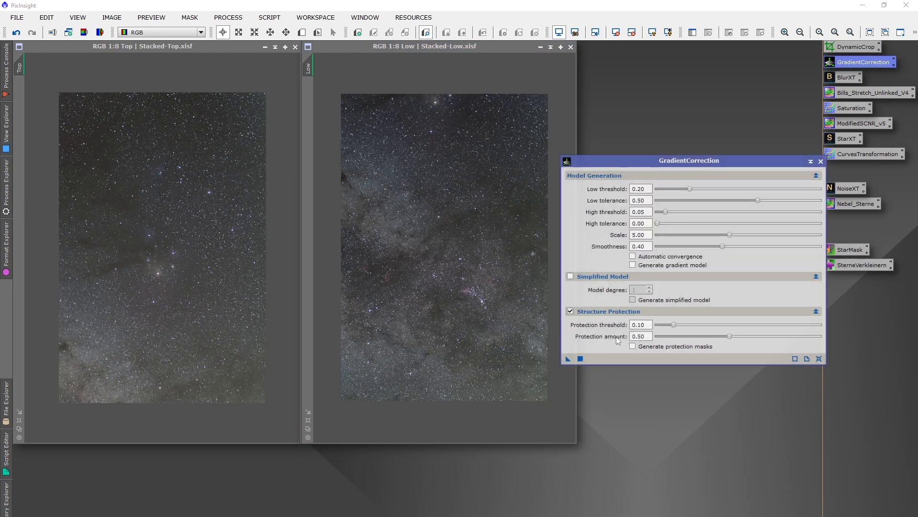
Close the GradientCorrection window, leaving the corrected Top and Low panels.
left_click(459, 284)
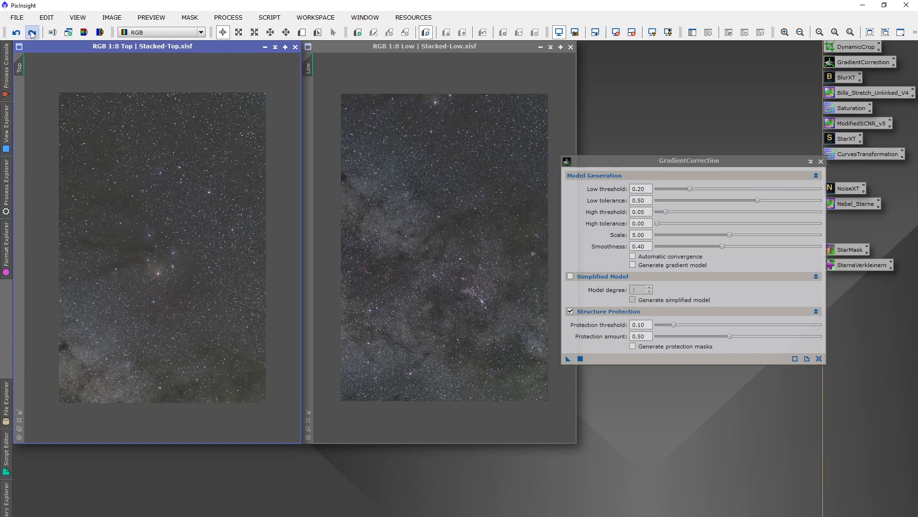
mouse_move(405, 190)
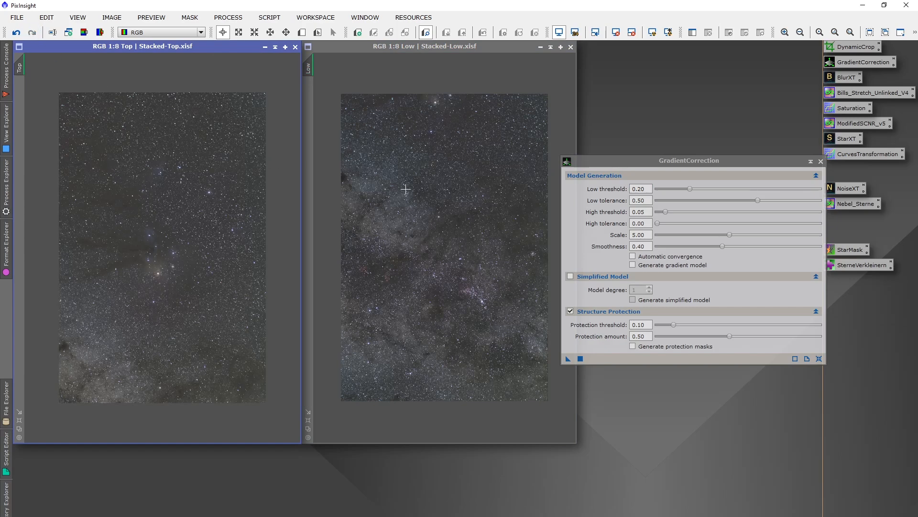
mouse_move(857, 182)
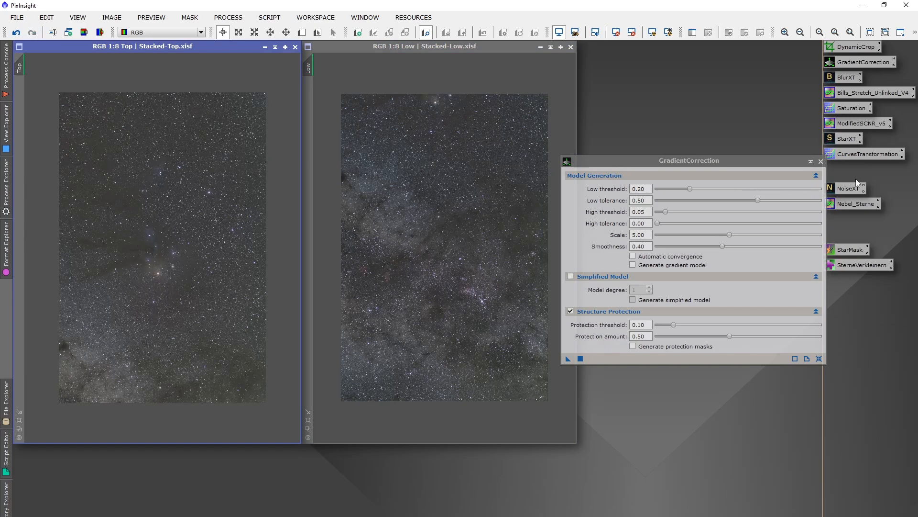
left_click(819, 161)
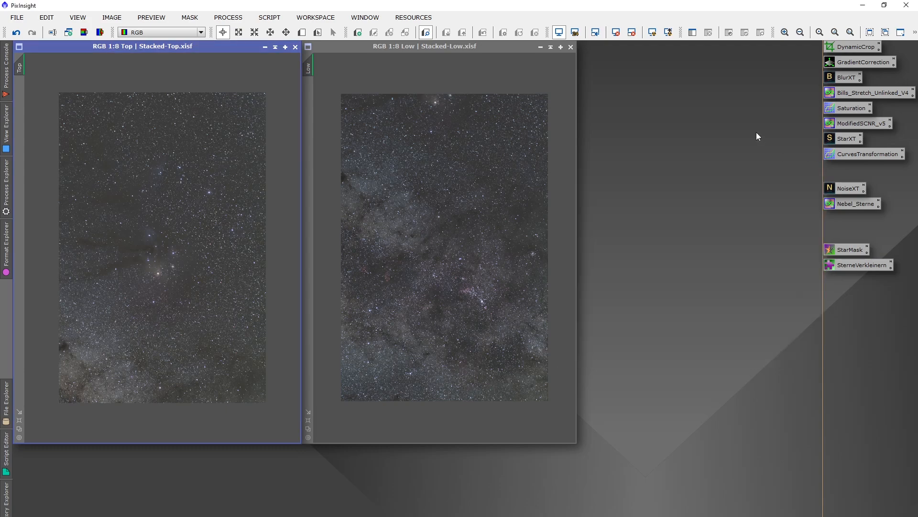
Enable Correct Only in BlurXTerminator and make the Low panel the active image.
double_click(848, 76)
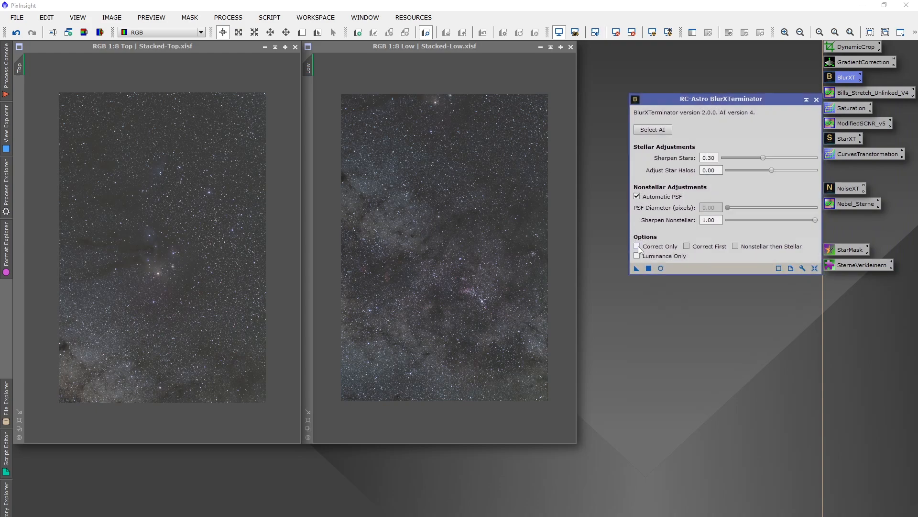
left_click(638, 245)
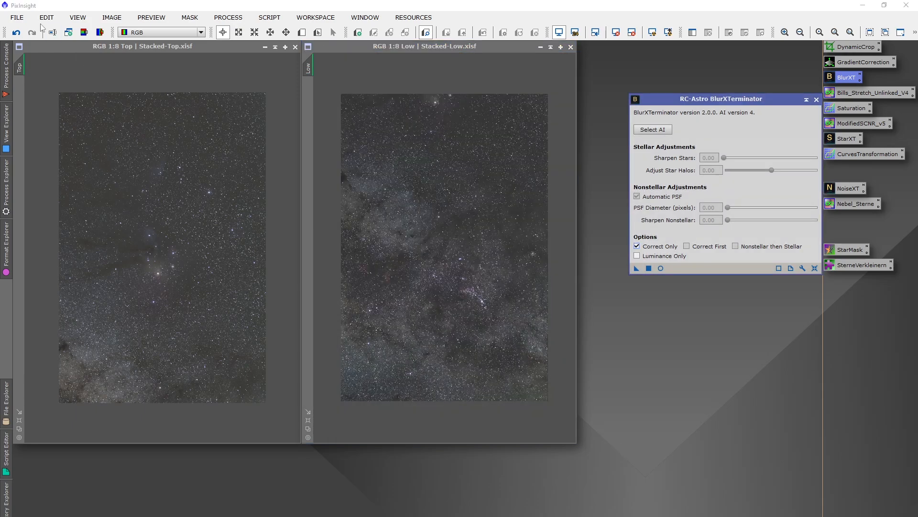
left_click(17, 18)
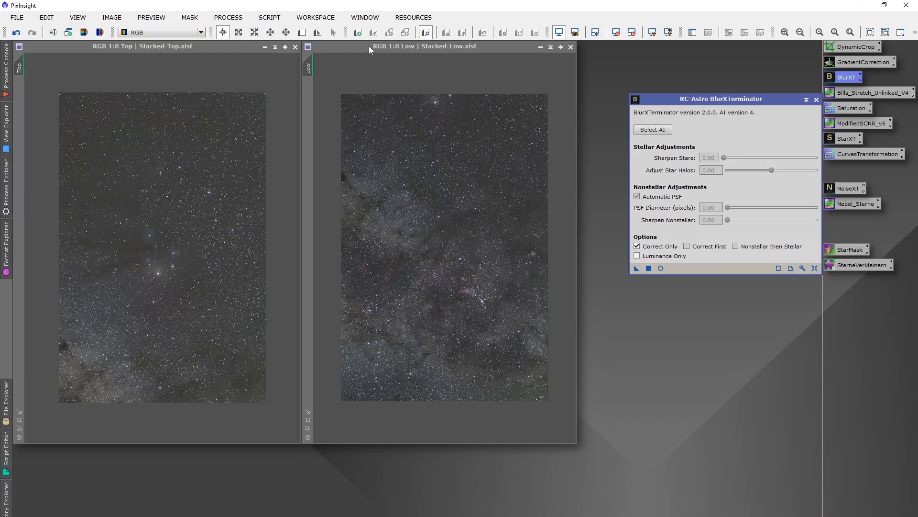
left_click(16, 17)
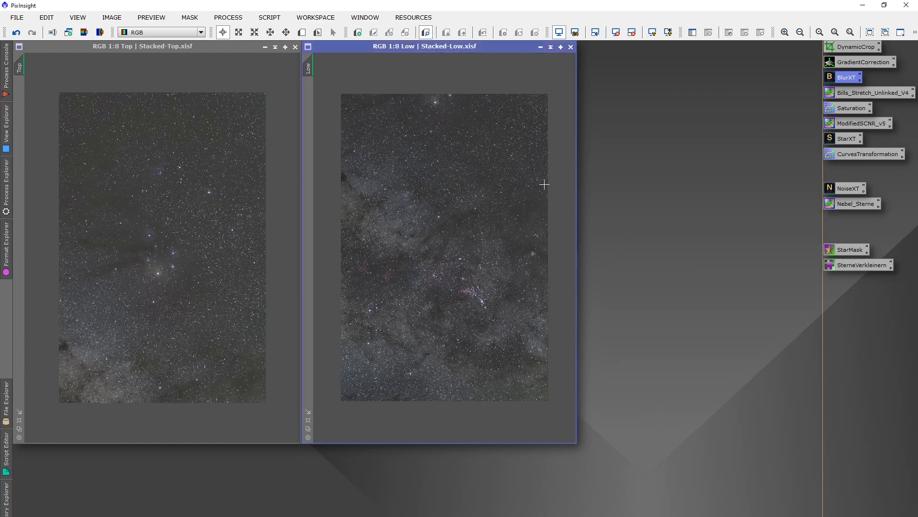
mouse_move(409, 171)
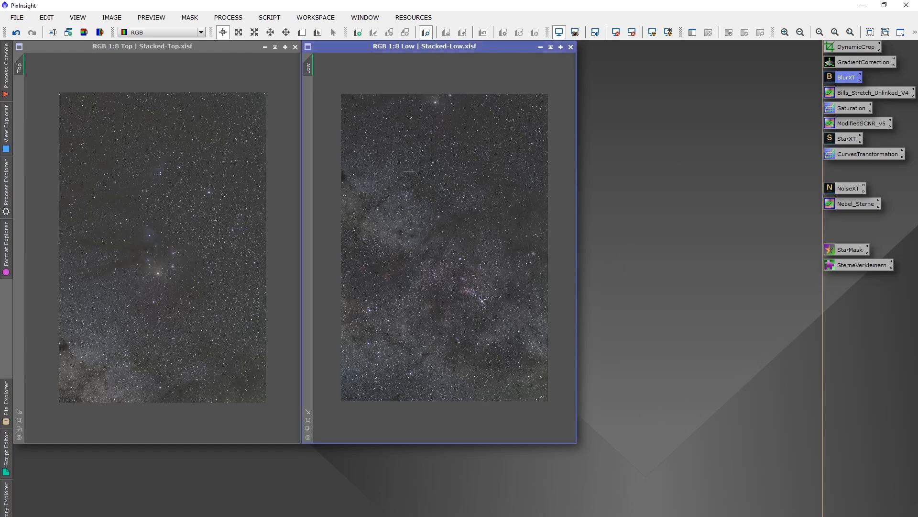
mouse_move(418, 141)
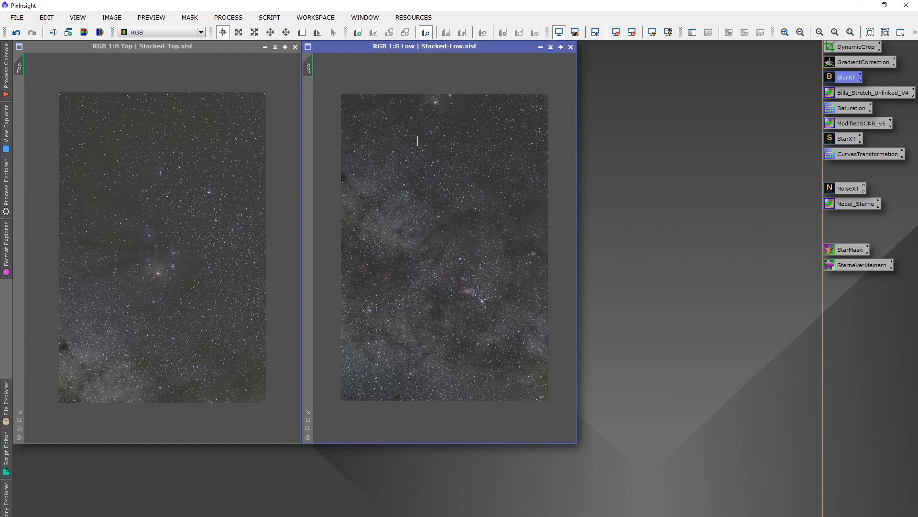
mouse_move(490, 193)
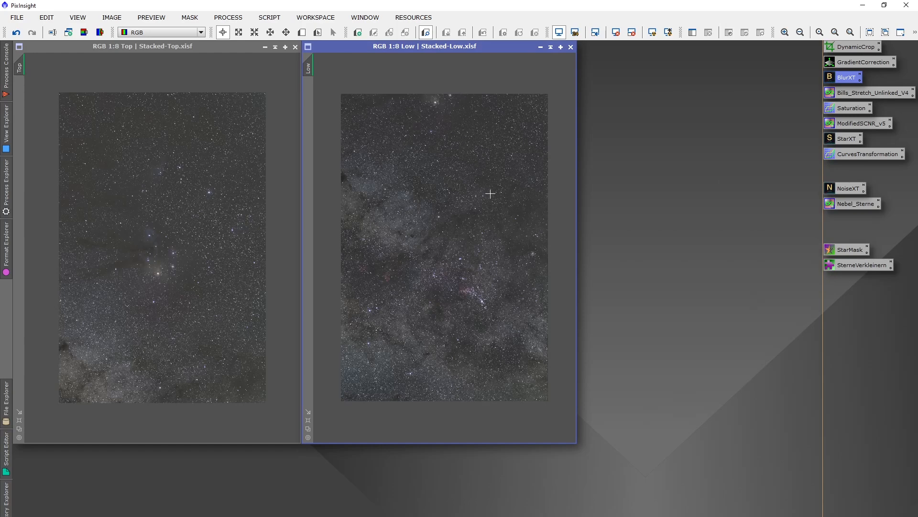
mouse_move(456, 172)
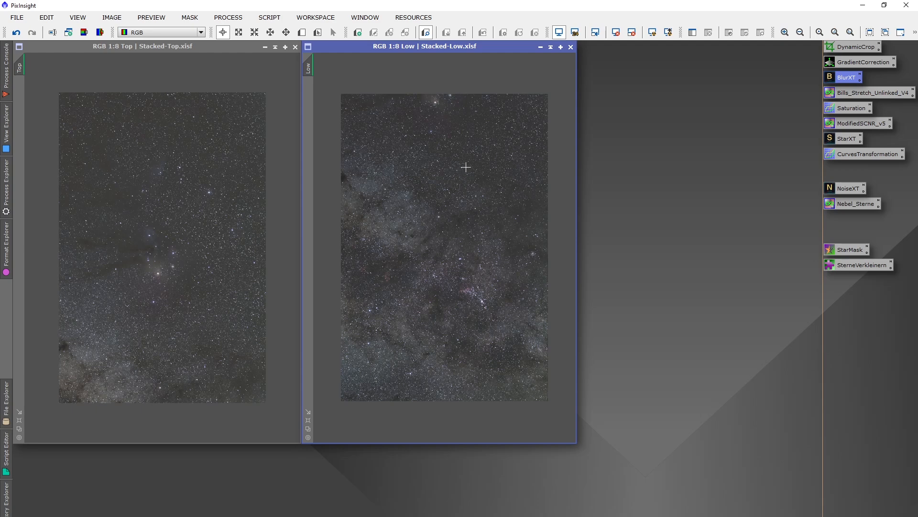
mouse_move(345, 99)
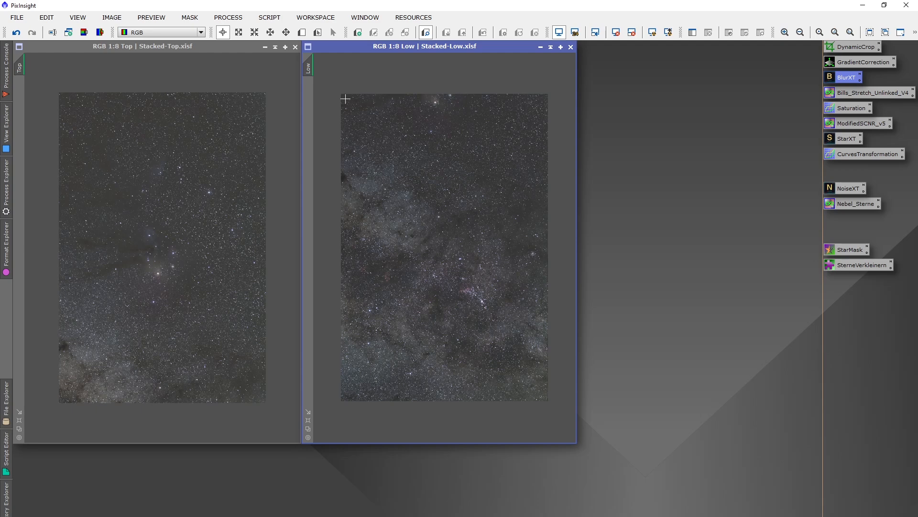
Launch the ImageSolver script from Script > Image Analysis.
left_click(269, 17)
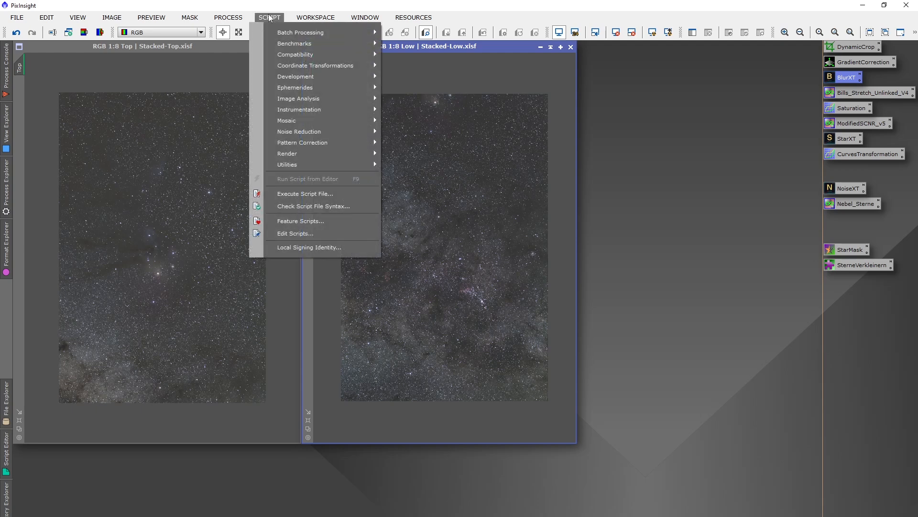
mouse_move(299, 99)
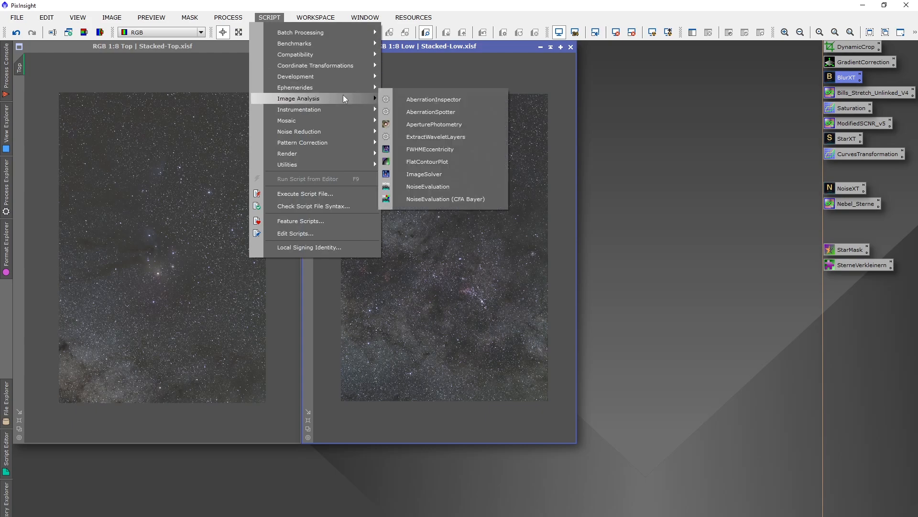
mouse_move(424, 174)
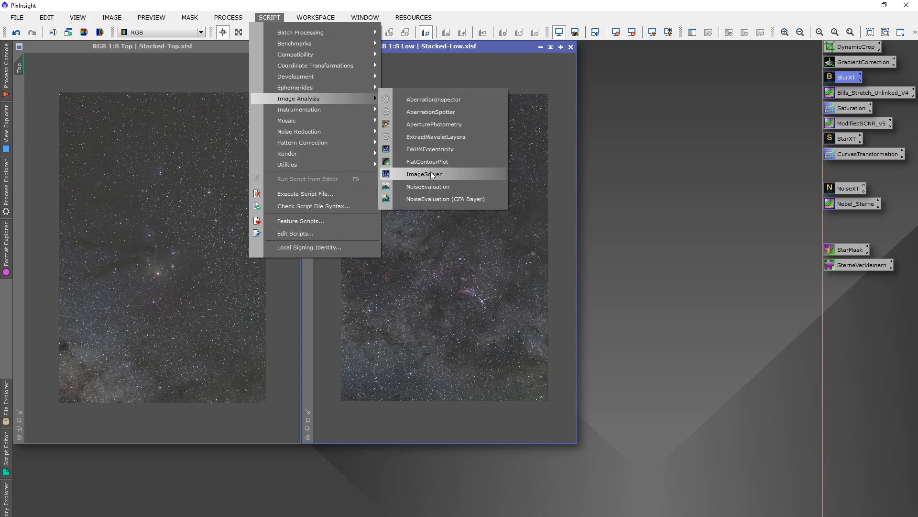
left_click(423, 174)
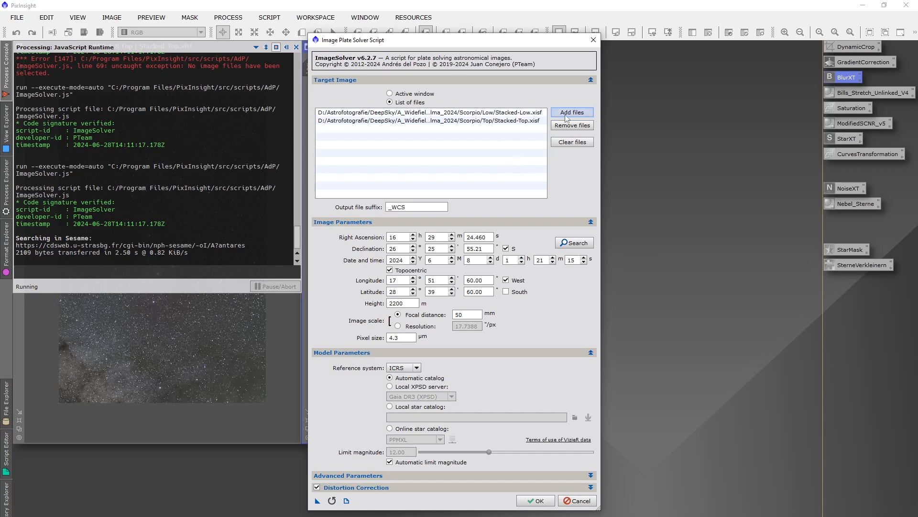
Look up 'antares' in the object search and accept its RA/Dec coordinates.
left_click(571, 112)
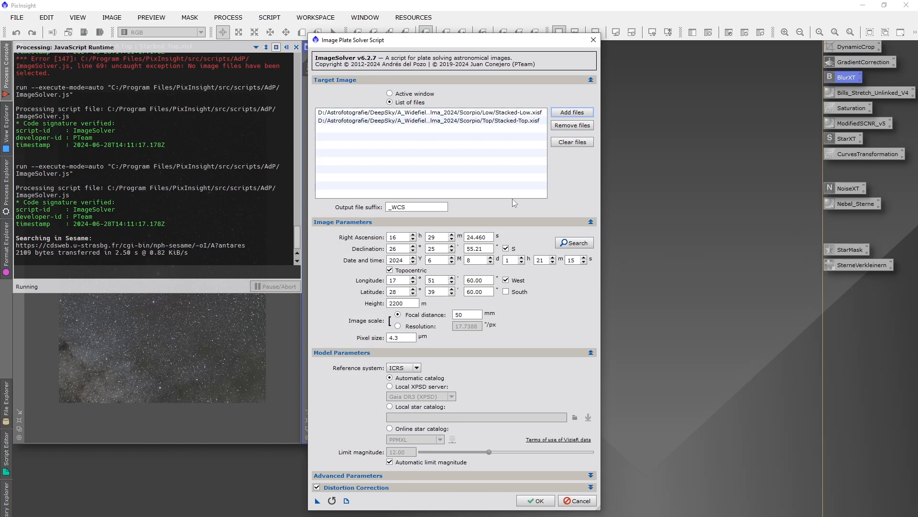
mouse_move(506, 233)
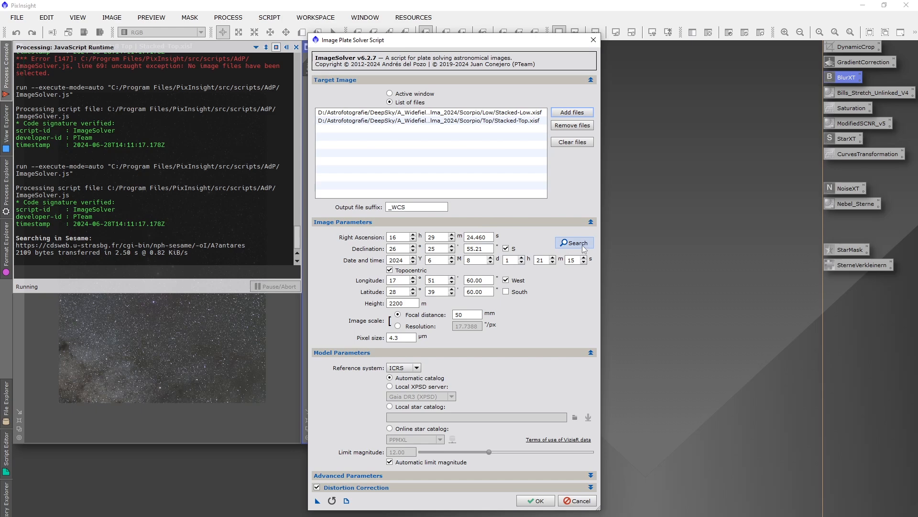
left_click(574, 243)
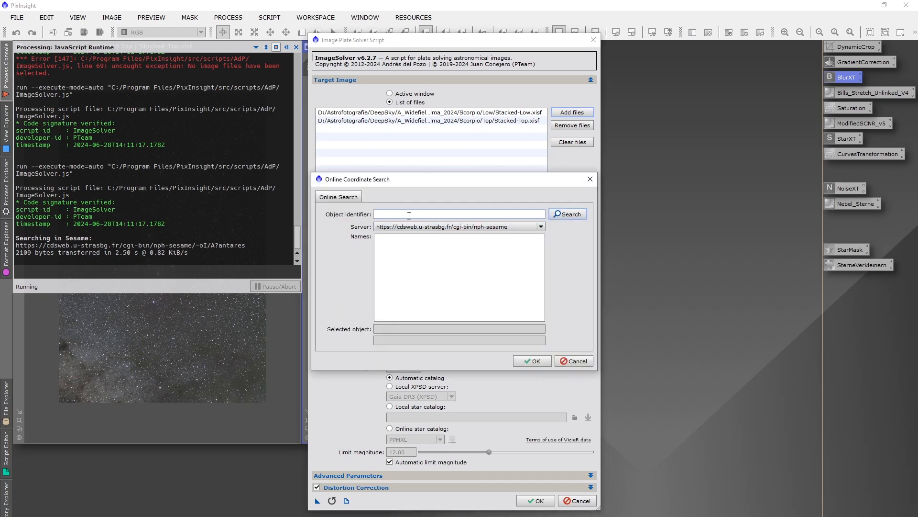
left_click(459, 214)
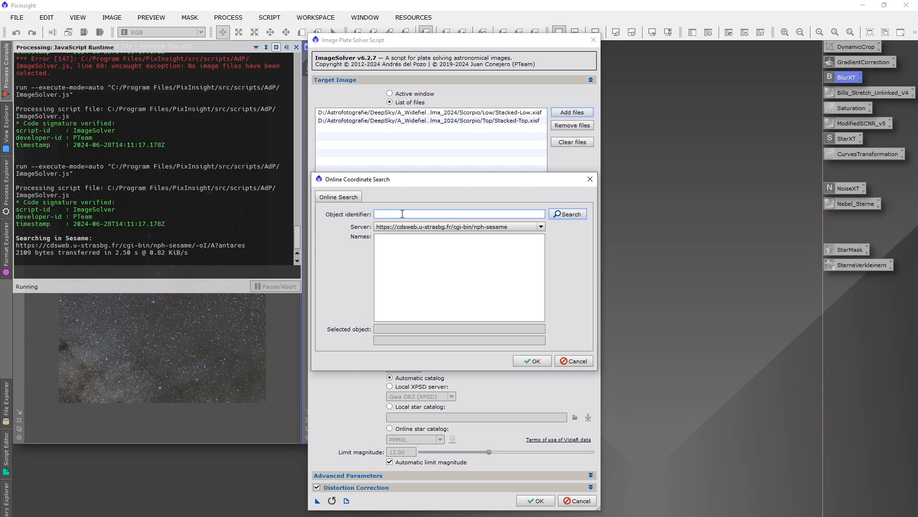
type("a")
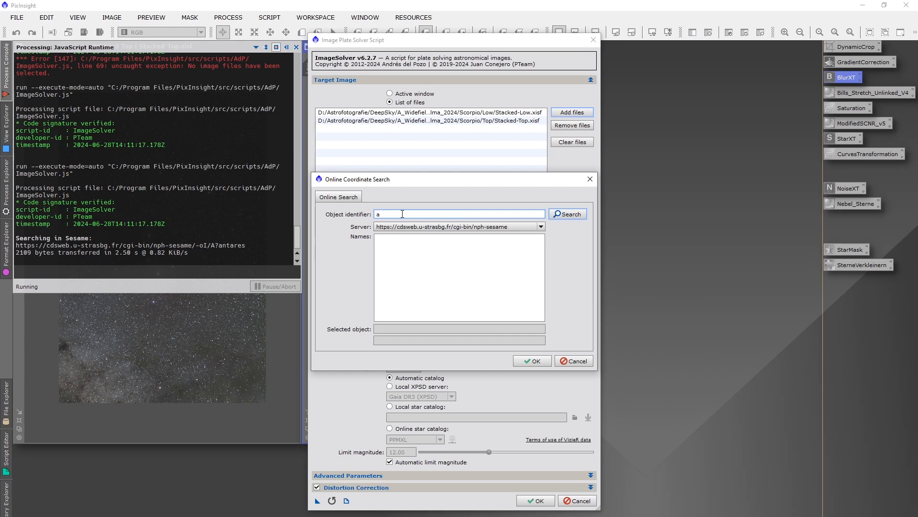
type("ntares")
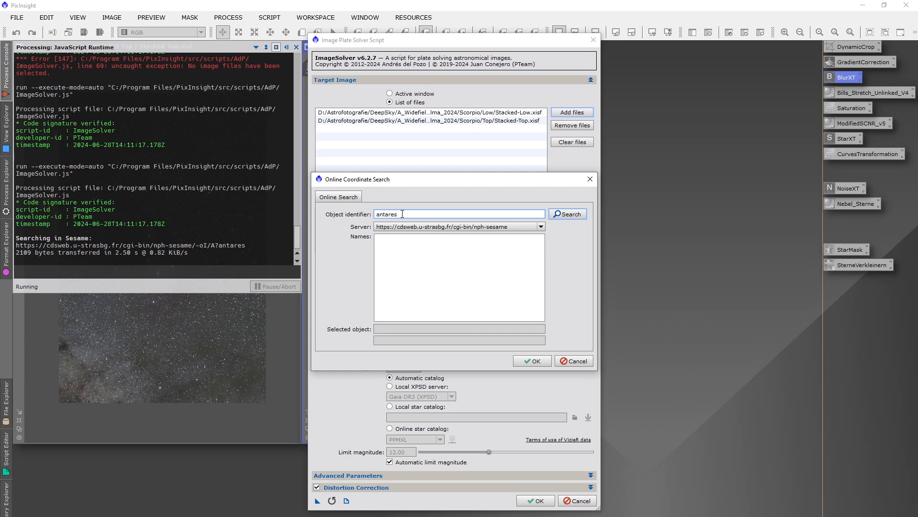
left_click(566, 213)
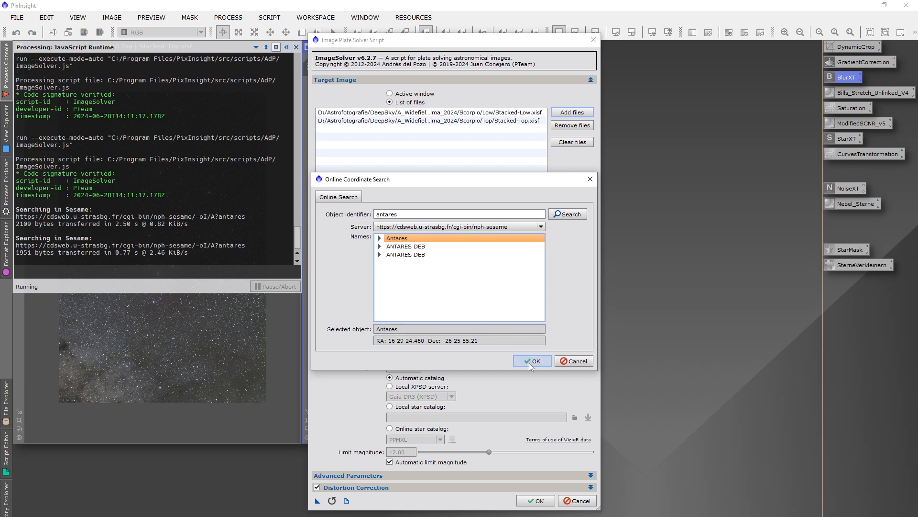
left_click(532, 360)
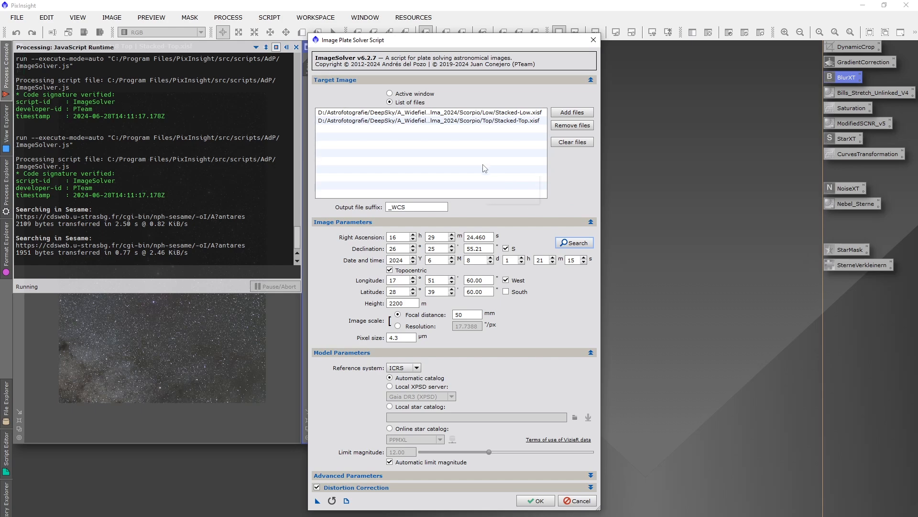
mouse_move(549, 222)
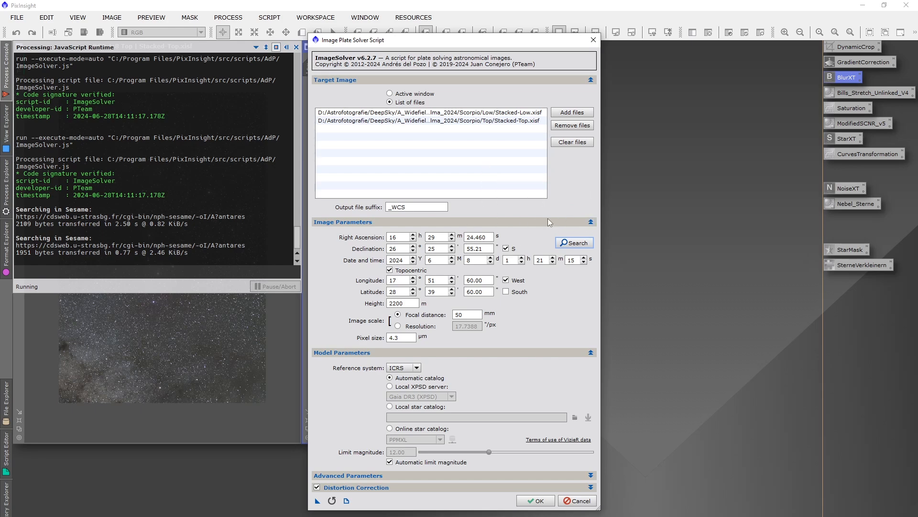
mouse_move(534, 219)
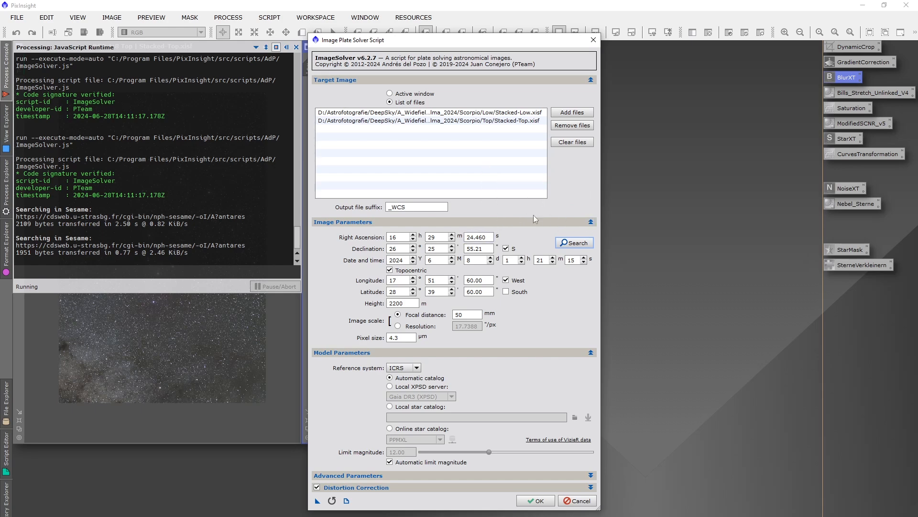
mouse_move(507, 268)
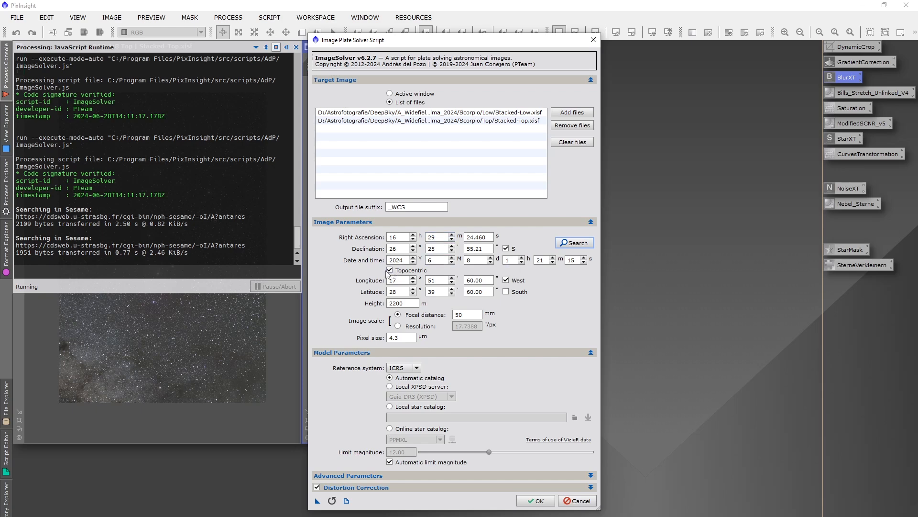
Confirm 50 mm focal length and 4.3 µm pixel size, then solve both panels.
left_click(478, 260)
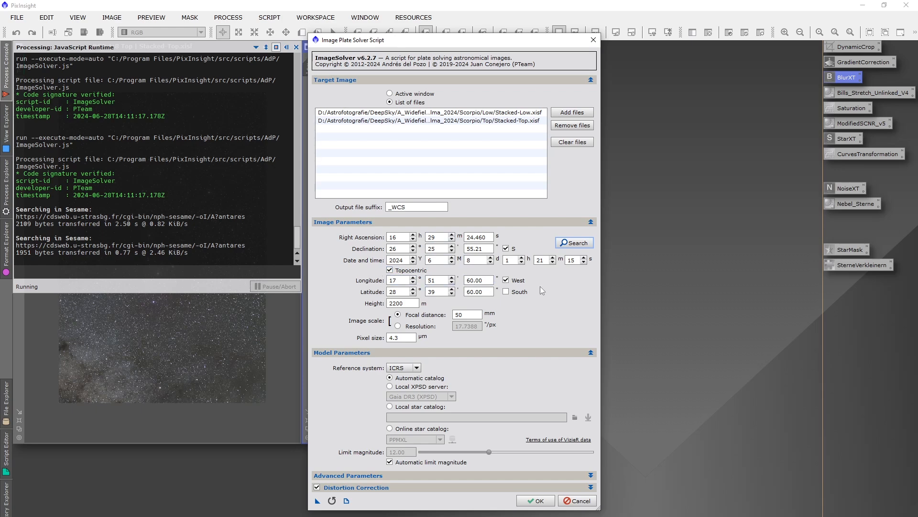
mouse_move(553, 284)
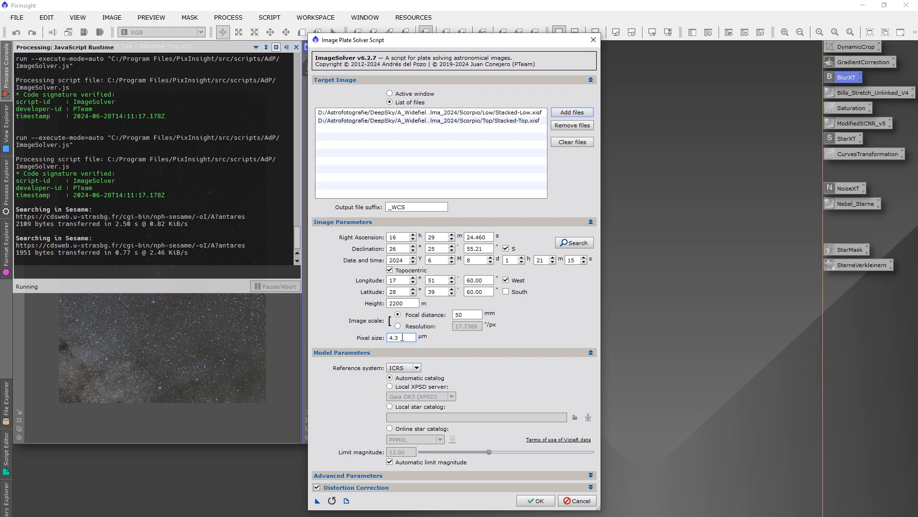
double_click(401, 337)
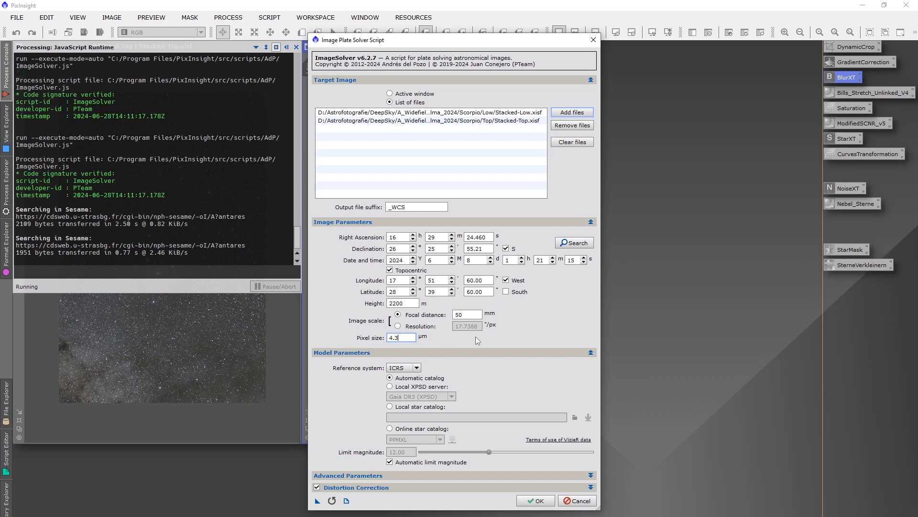
mouse_move(507, 367)
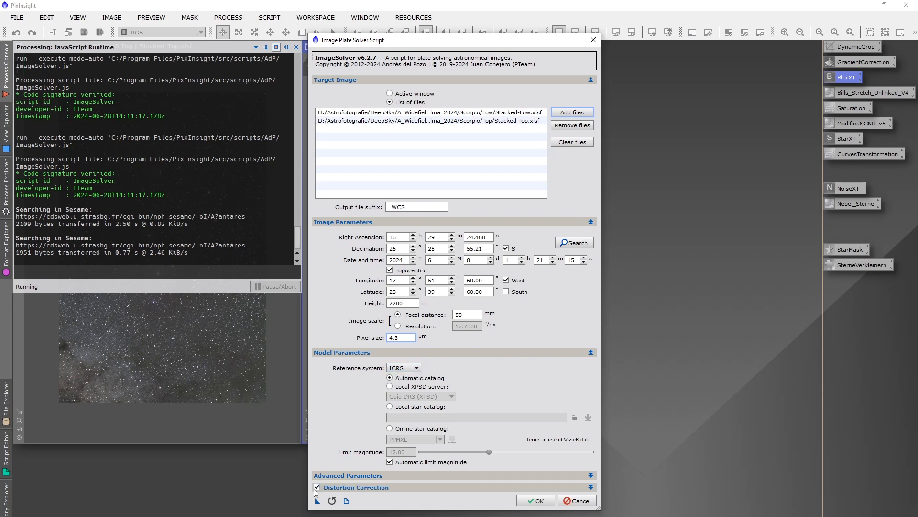
mouse_move(317, 486)
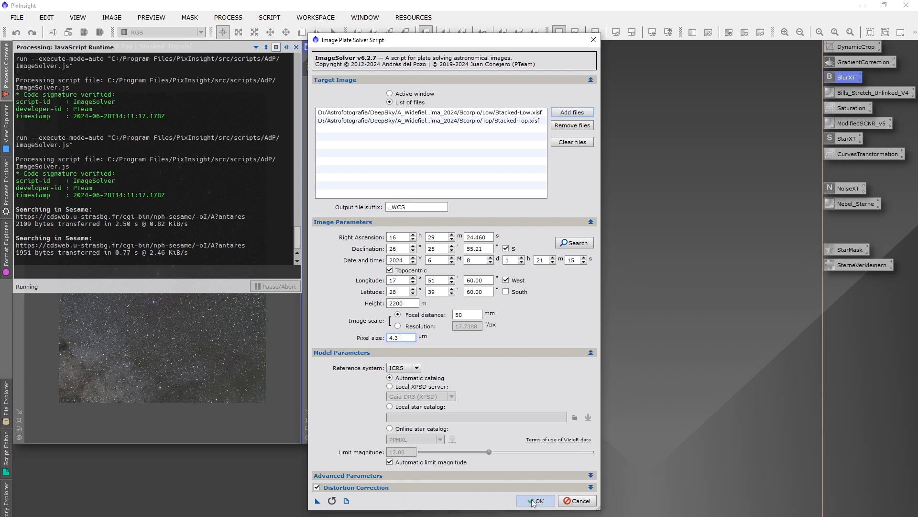
left_click(534, 500)
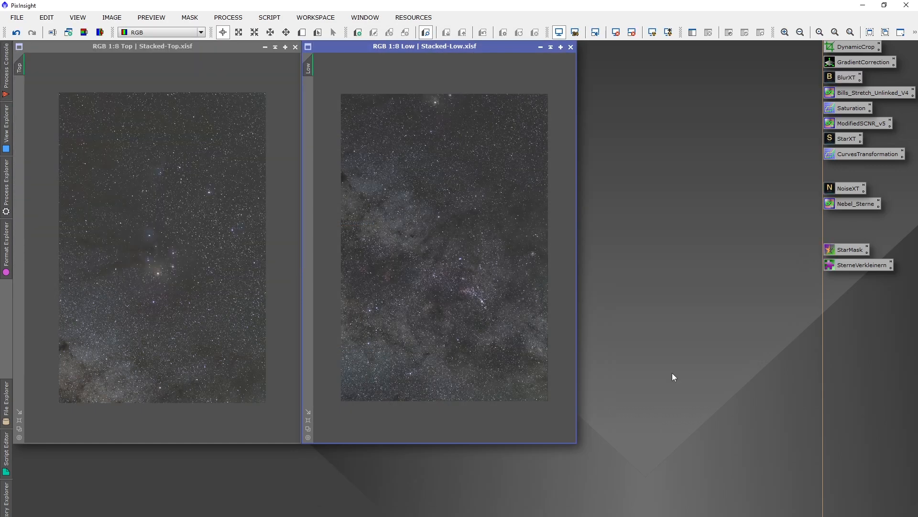
mouse_move(632, 350)
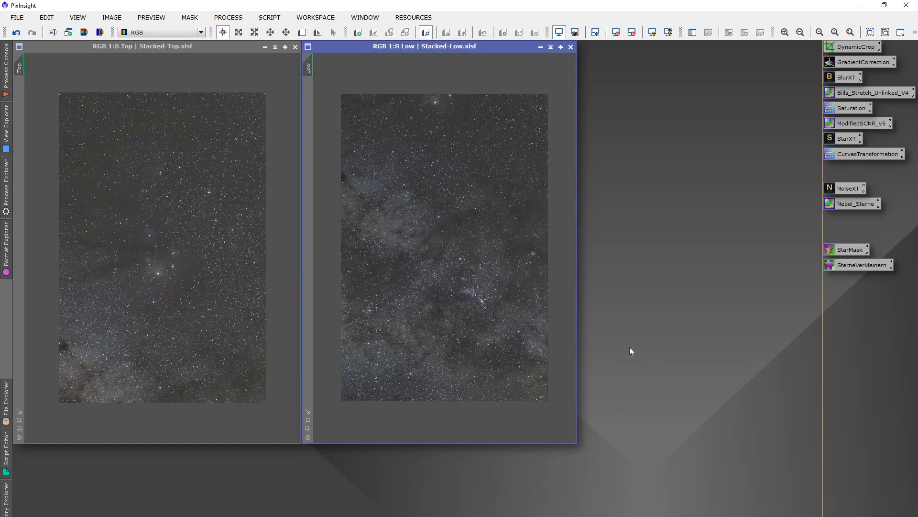
mouse_move(622, 351)
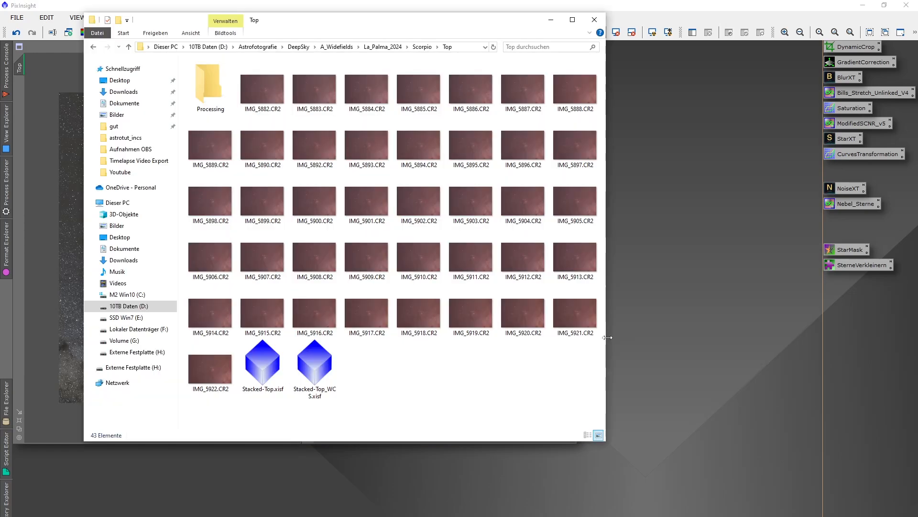
Select Stacked-Top_WCS.xisf, go up to Scorpio and into its Platesolved folder.
left_click(314, 362)
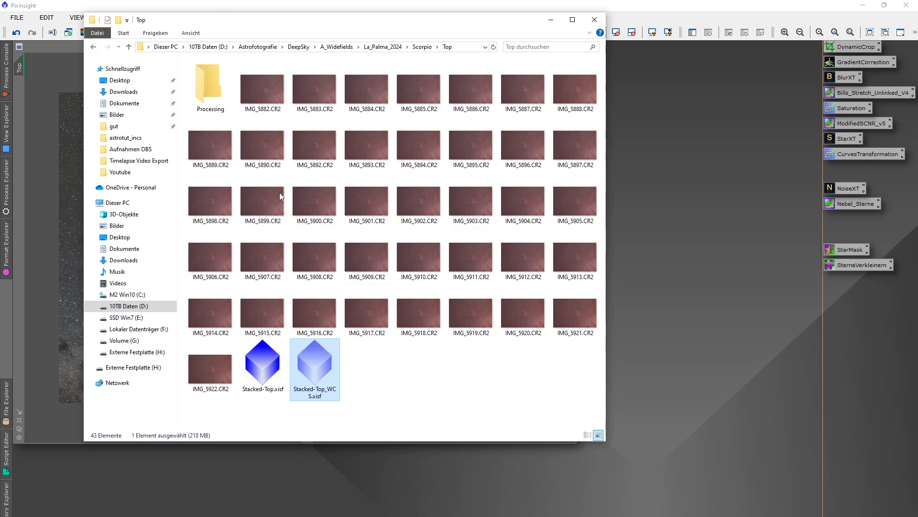
mouse_move(383, 47)
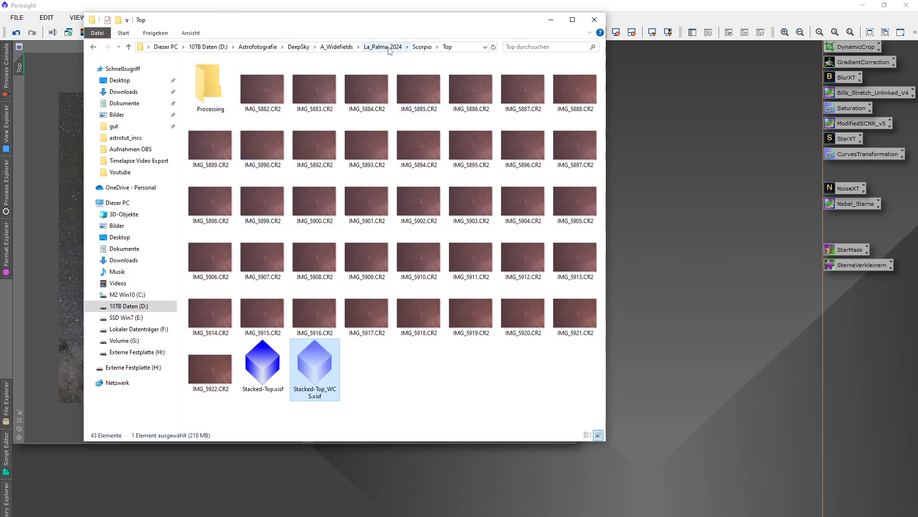
left_click(420, 47)
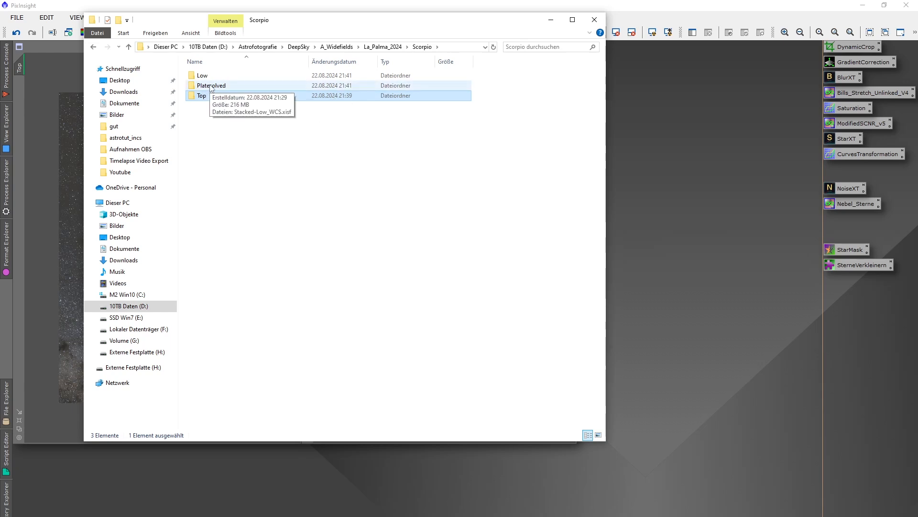
double_click(211, 86)
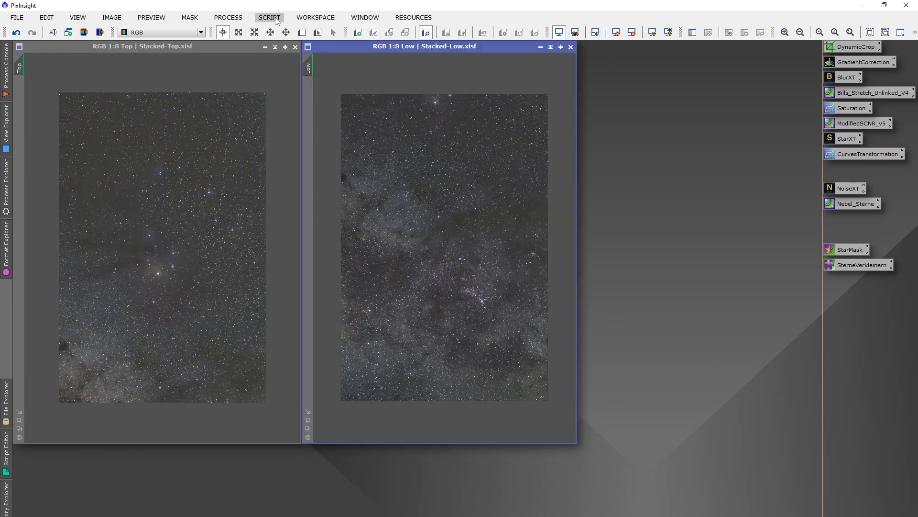
In MosaicByCoordinates, replace the inputs with Stacked-Low_WCS and Stacked-Top_WCS from Platesolved.
left_click(269, 17)
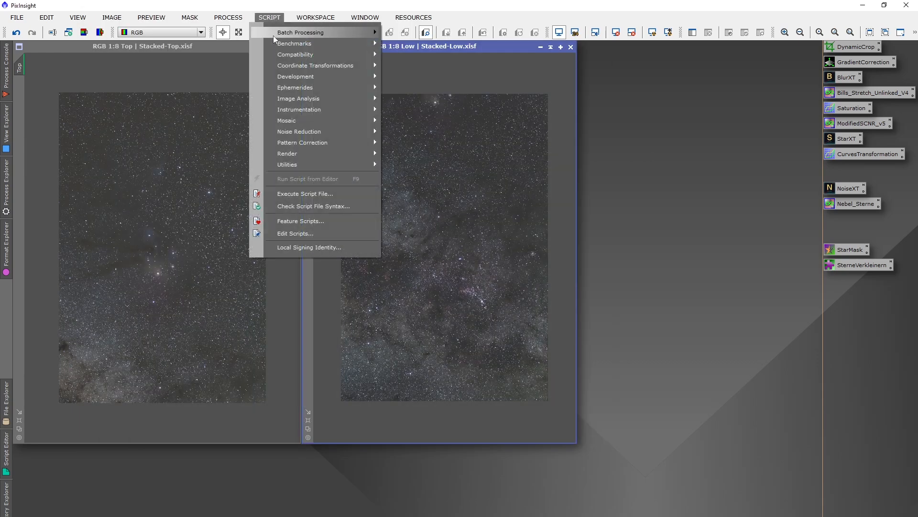
mouse_move(286, 120)
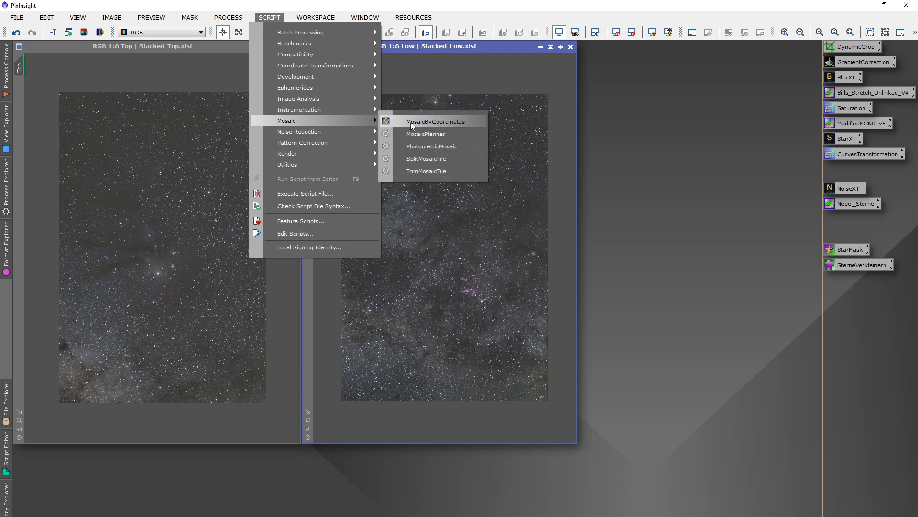
left_click(435, 121)
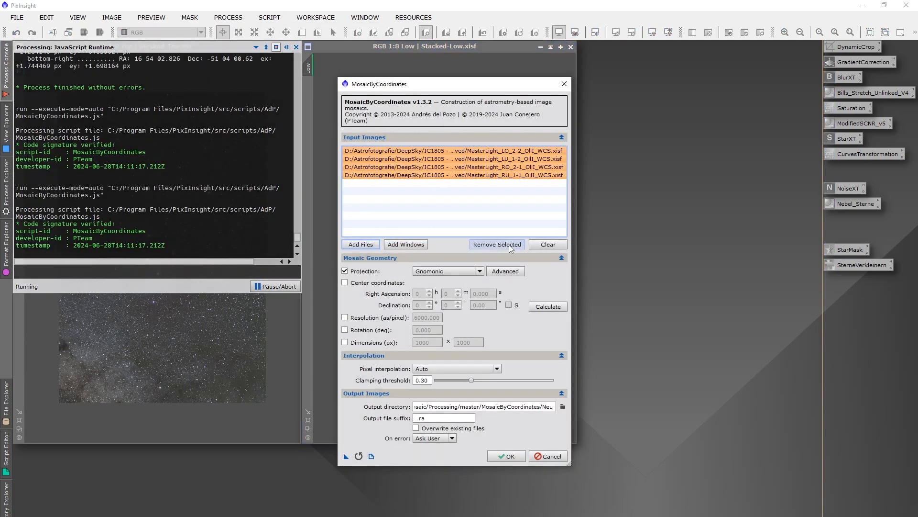
left_click(360, 245)
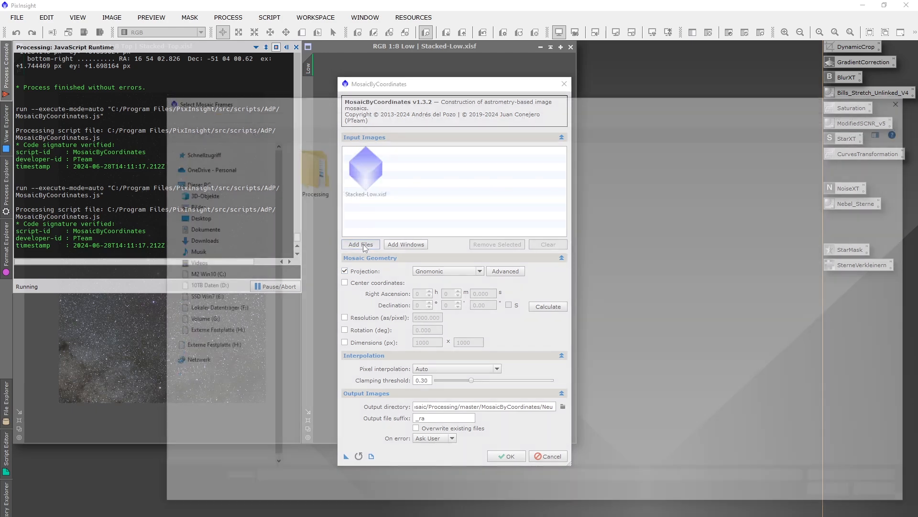
left_click(360, 245)
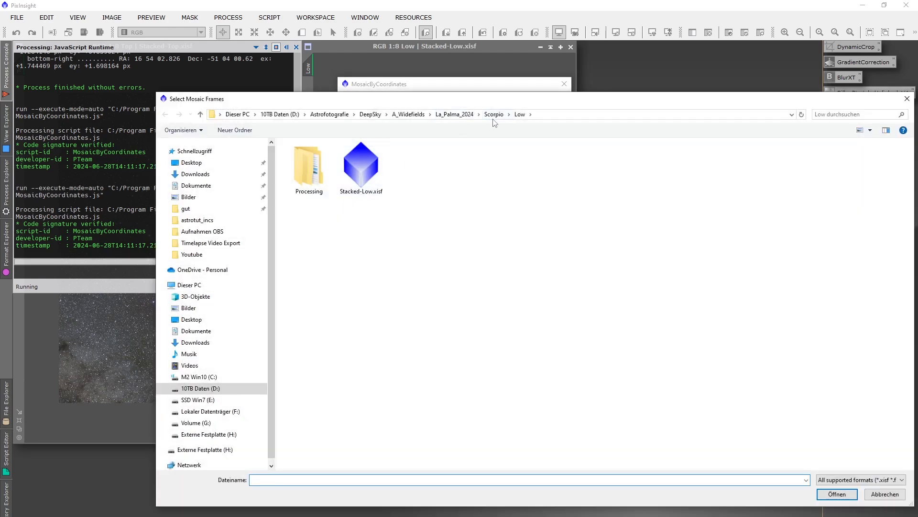
left_click(494, 114)
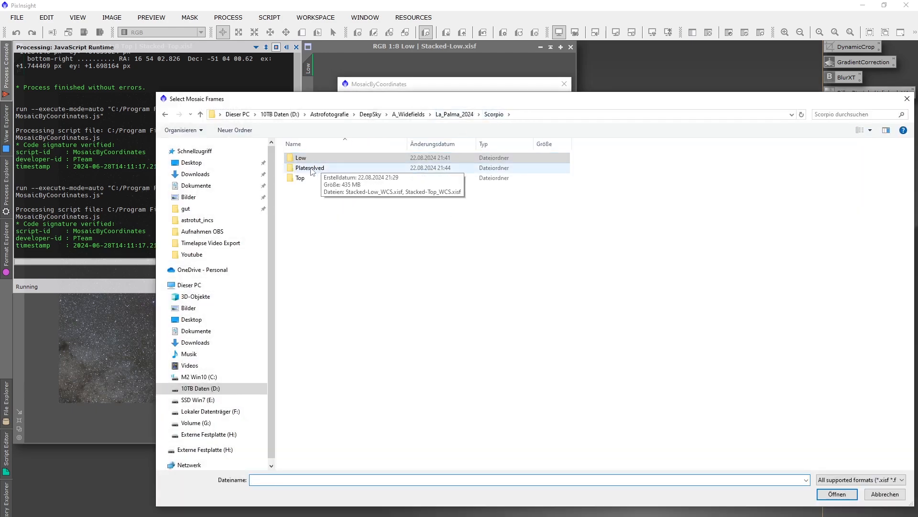
double_click(309, 168)
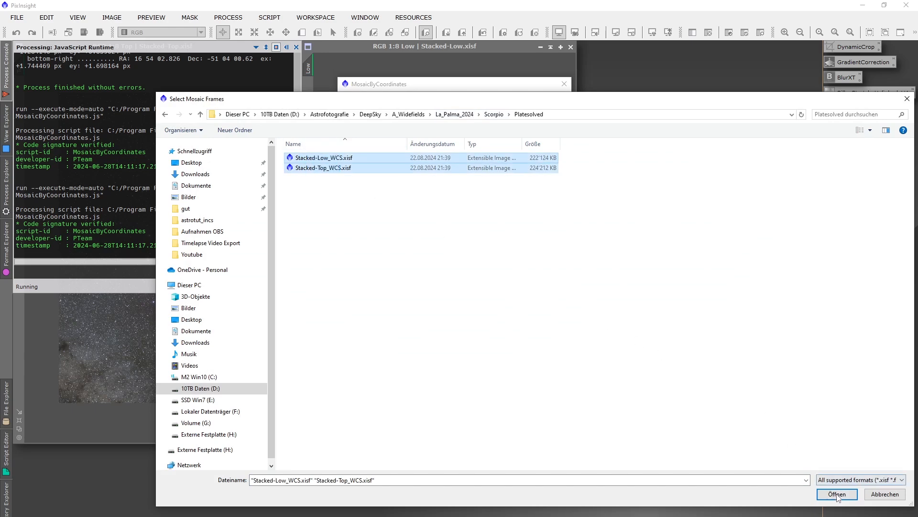
left_click(837, 493)
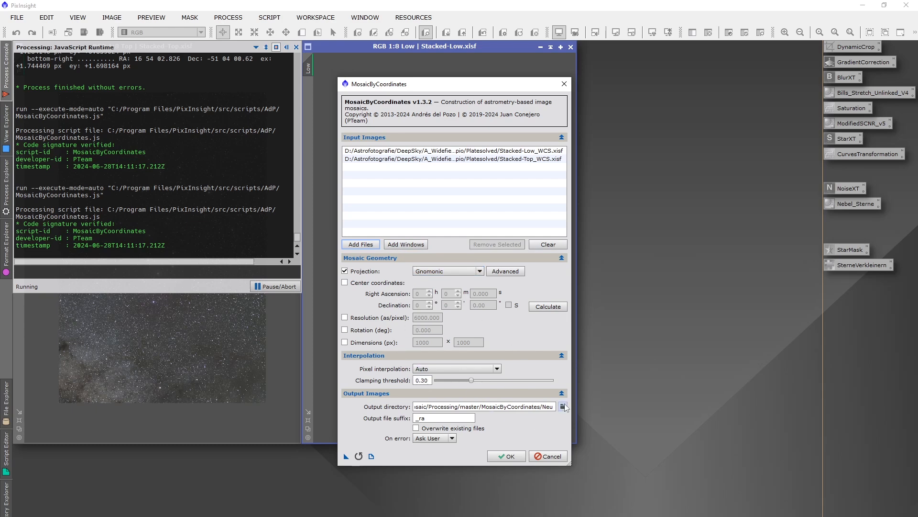
Set the output directory to Scorpio/MbC and run the reprojection.
left_click(564, 407)
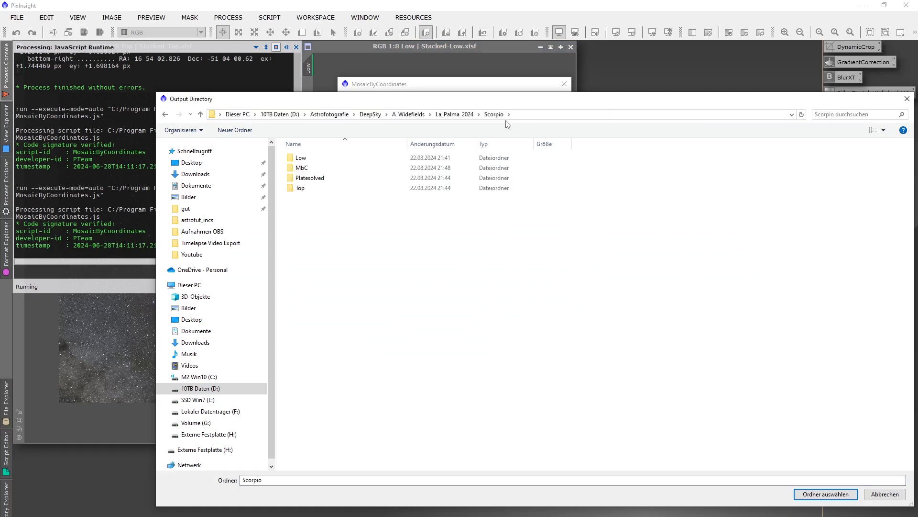
double_click(300, 168)
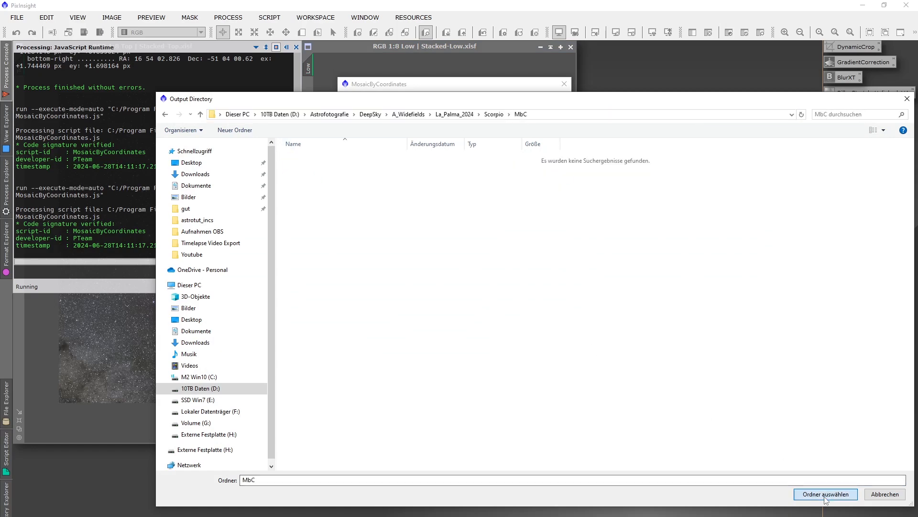
left_click(825, 493)
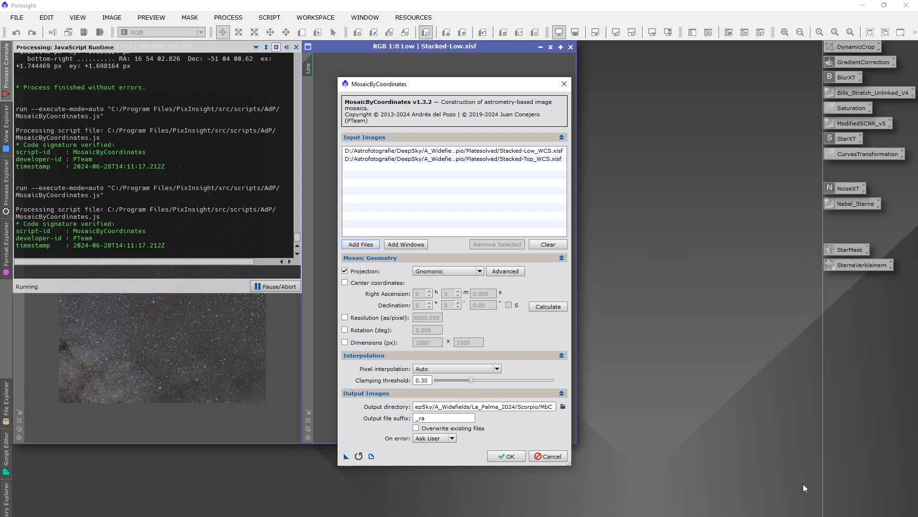
left_click(506, 456)
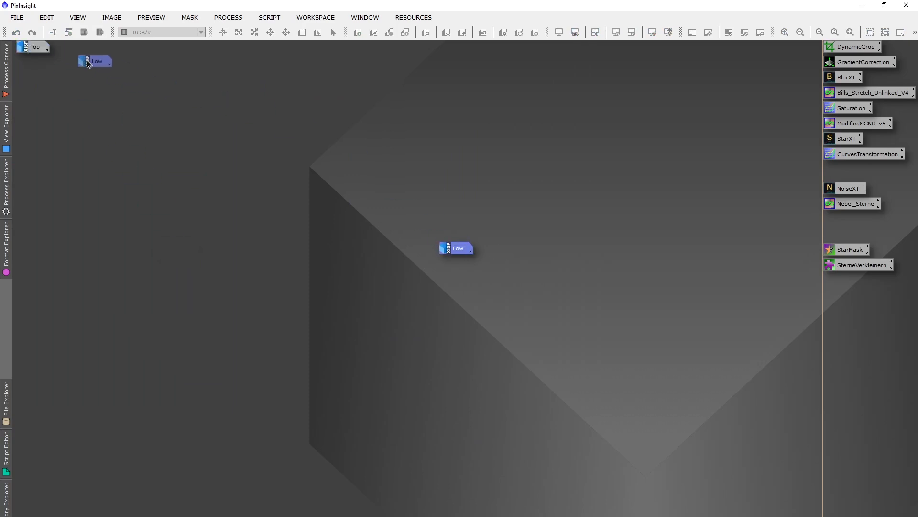
Arrange Stacked_Low_WCS_ra and Stacked_Top_WCS_ra side by side and apply STF Auto Stretch.
left_click_drag(457, 247, 69, 47)
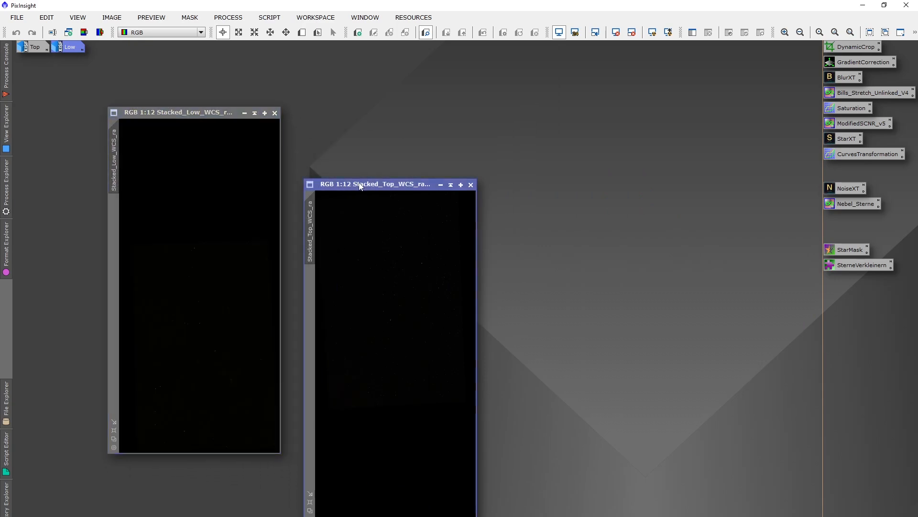
left_click_drag(375, 184, 368, 112)
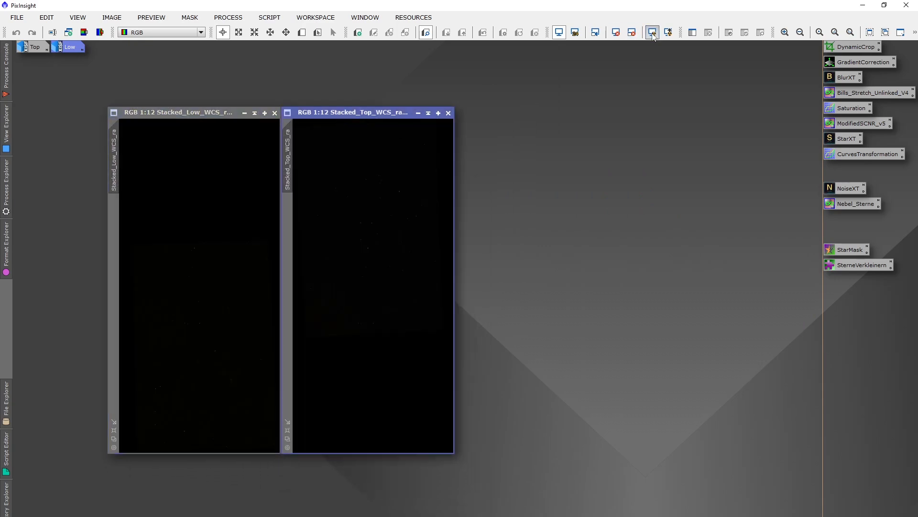
left_click(632, 32)
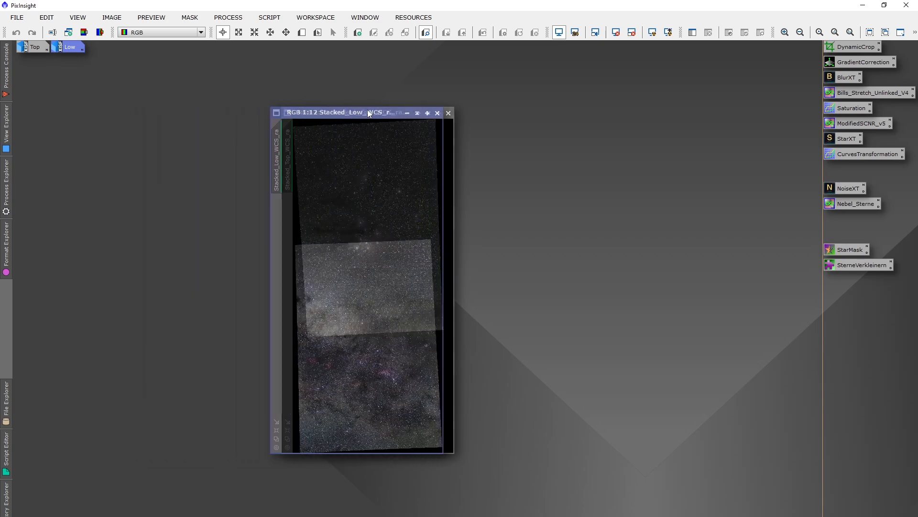
left_click_drag(367, 112, 383, 112)
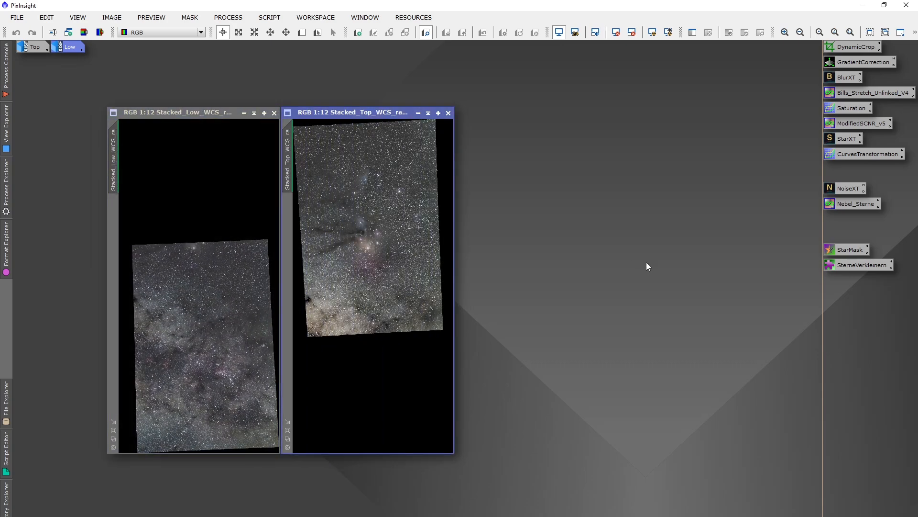
left_click(269, 17)
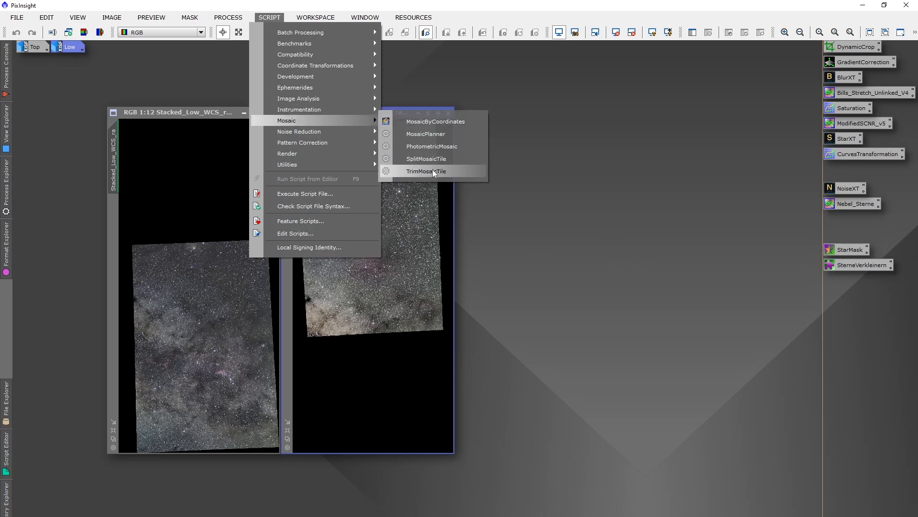
In TrimMosaicTile target Stacked_Top_WCS_ra with trims 3/3/10/3 and real-time preview on.
left_click(426, 171)
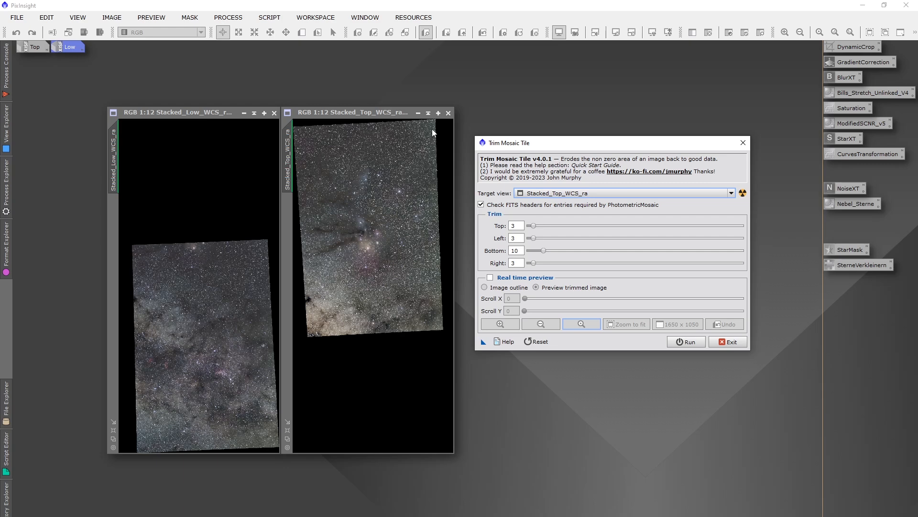
mouse_move(448, 208)
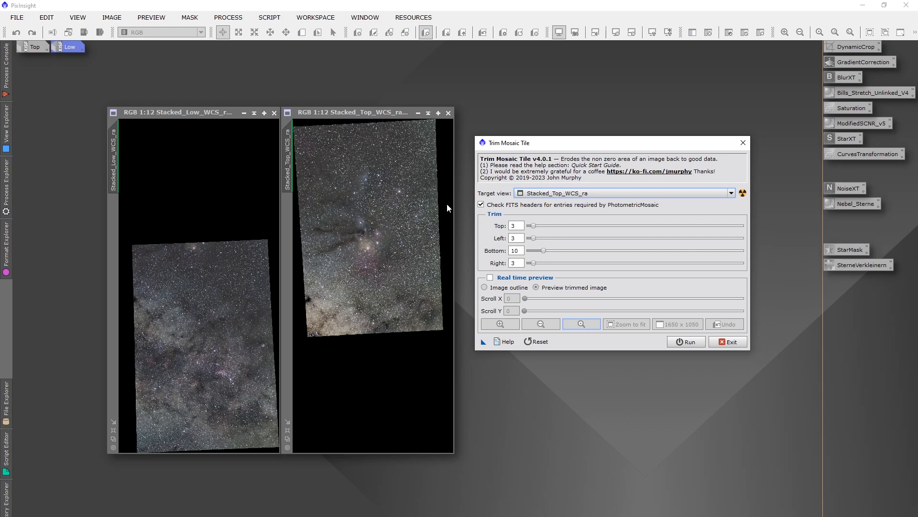
mouse_move(452, 292)
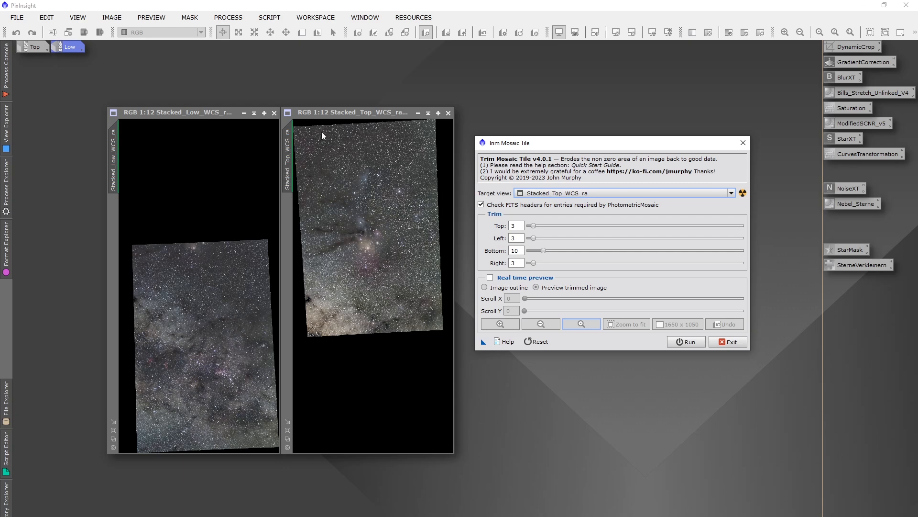
left_click(516, 226)
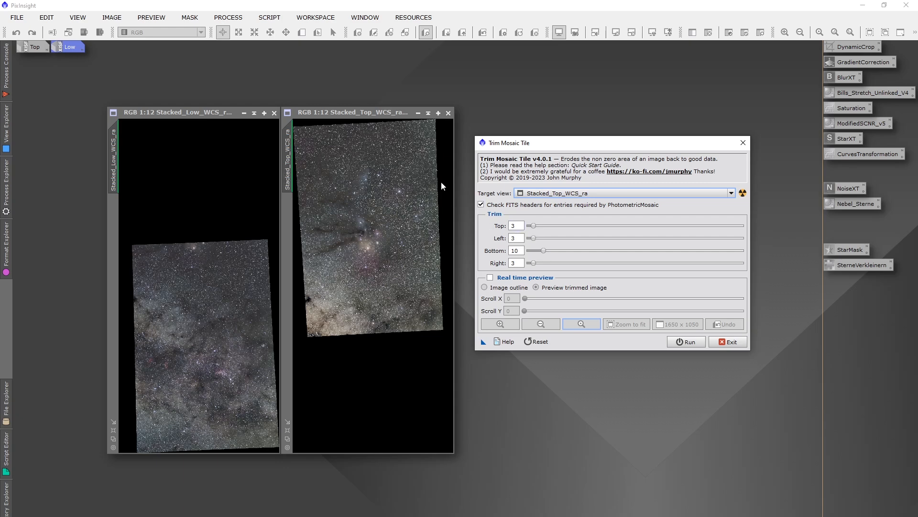
mouse_move(342, 136)
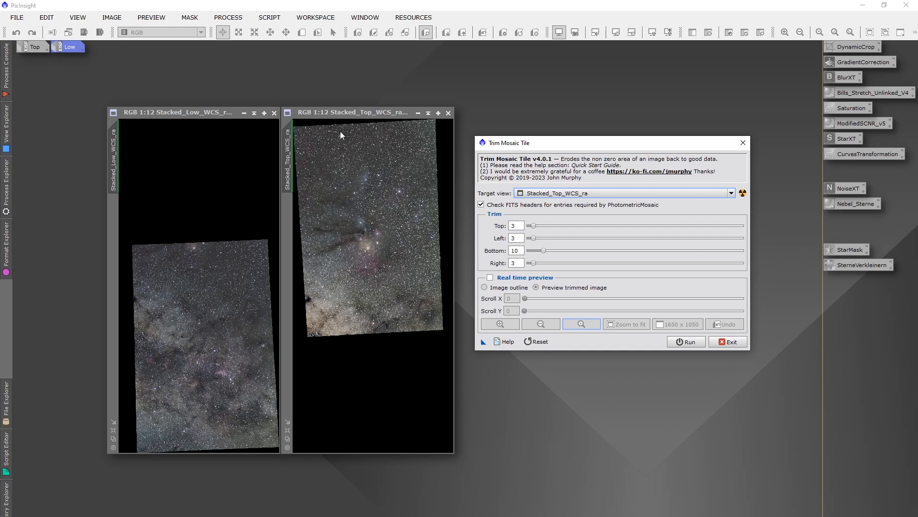
mouse_move(379, 289)
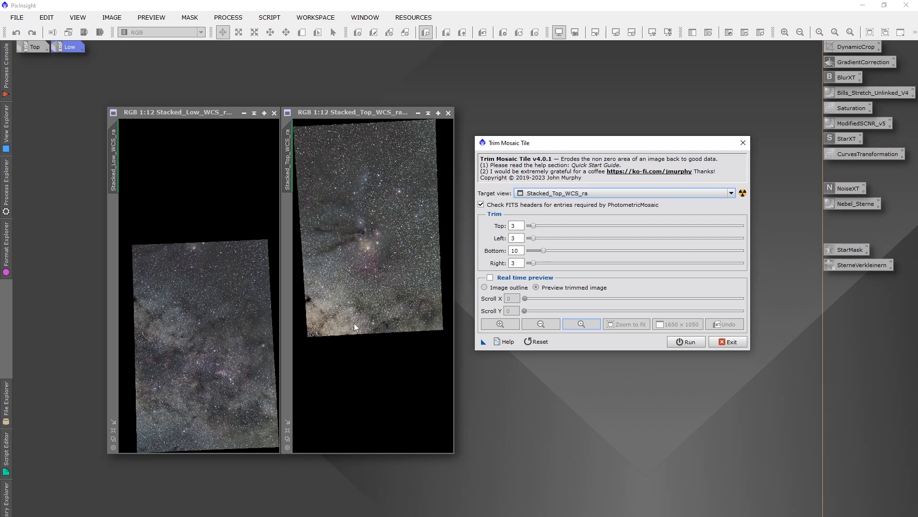
mouse_move(383, 355)
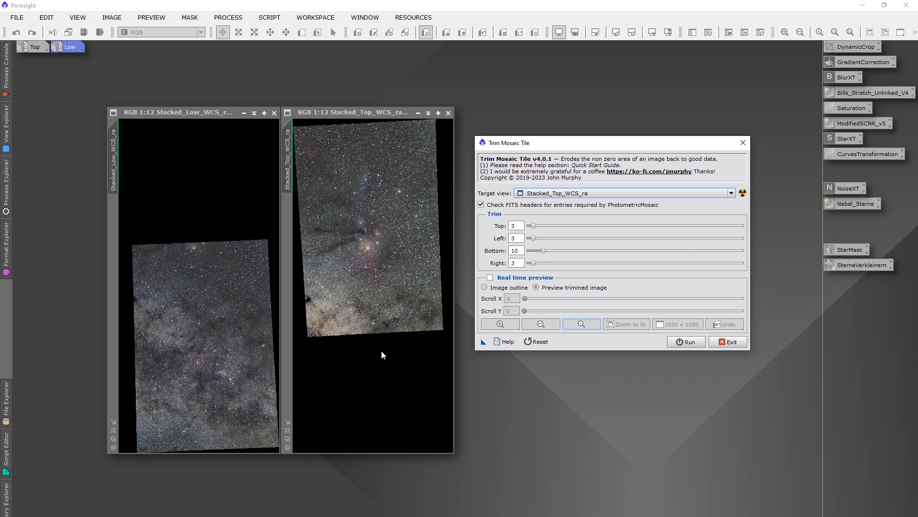
left_click(516, 250)
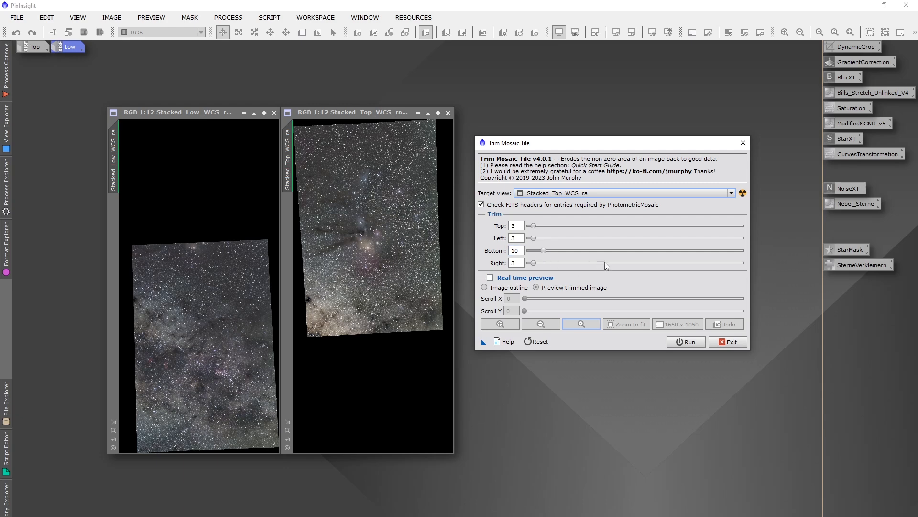
mouse_move(547, 255)
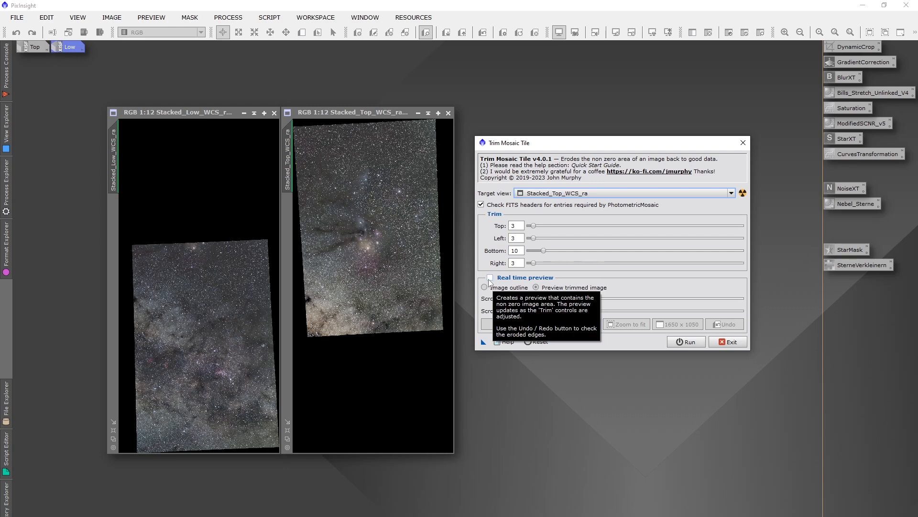
left_click(490, 277)
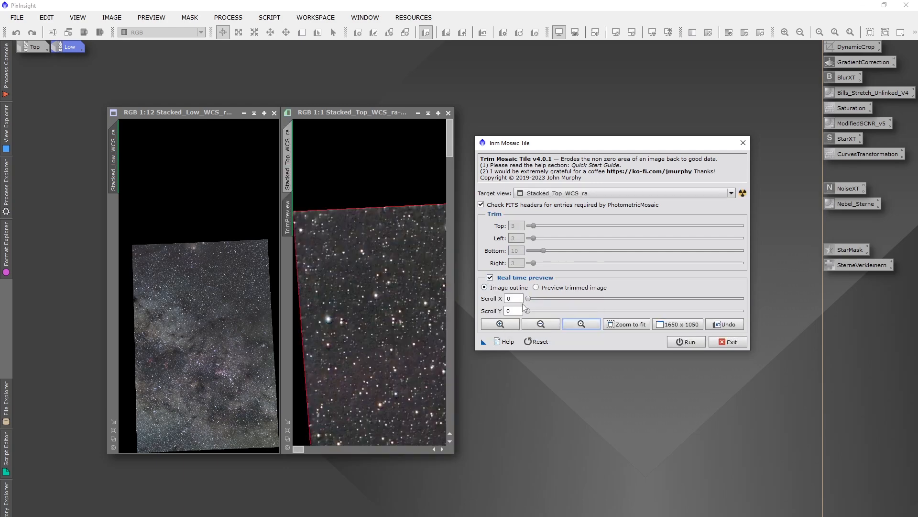
Inspect the previewed edges and run the trim on the Top panel.
left_click_drag(528, 298, 534, 298)
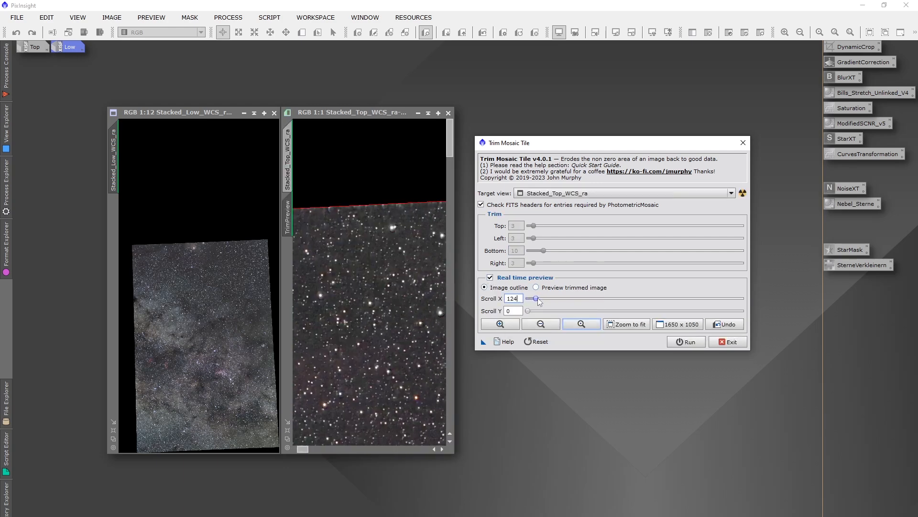
left_click_drag(534, 299, 603, 298)
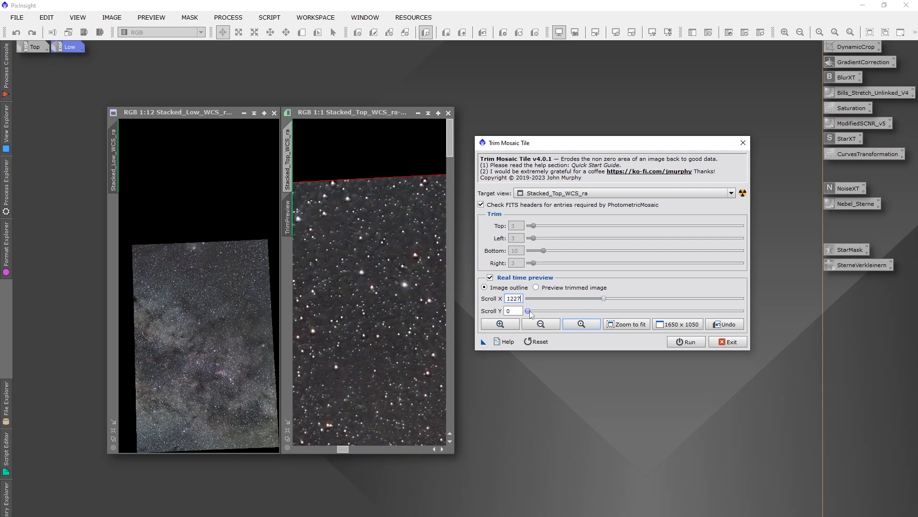
left_click_drag(529, 310, 610, 310)
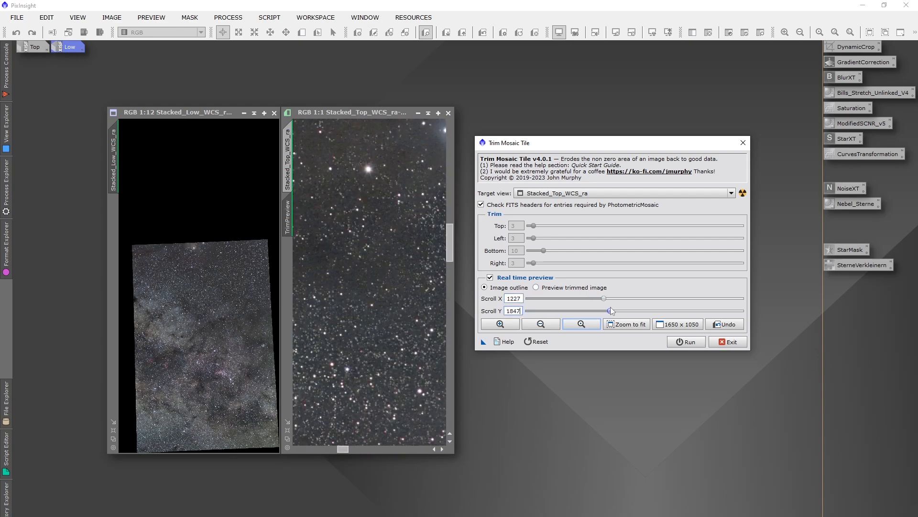
left_click_drag(606, 310, 731, 311)
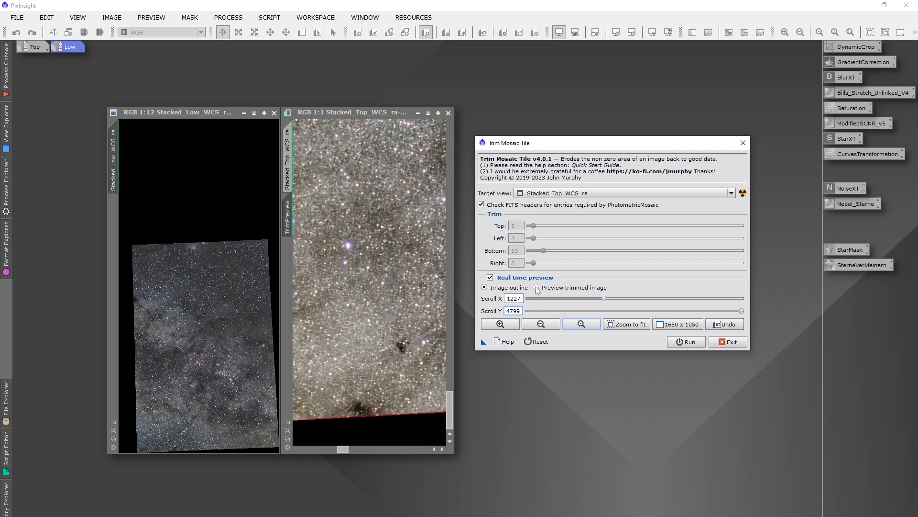
left_click(537, 287)
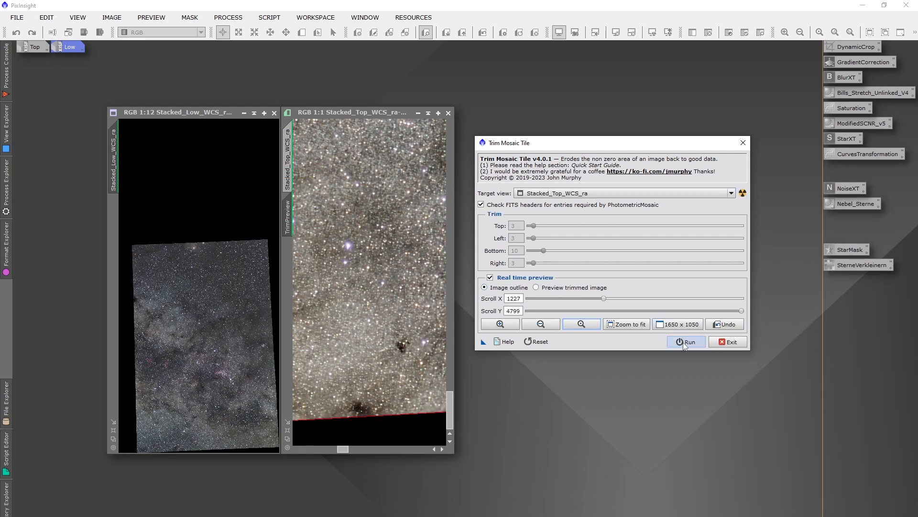
left_click(684, 341)
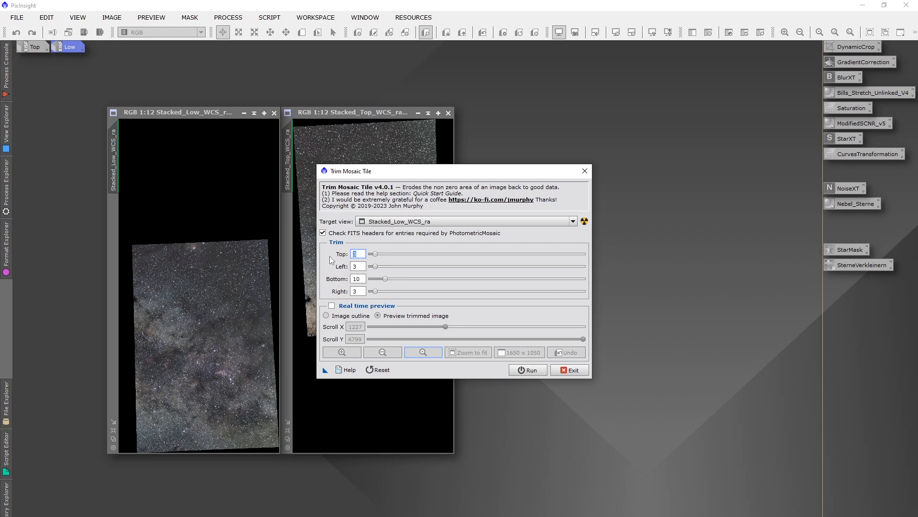
type("10")
left_click(357, 278)
type("3")
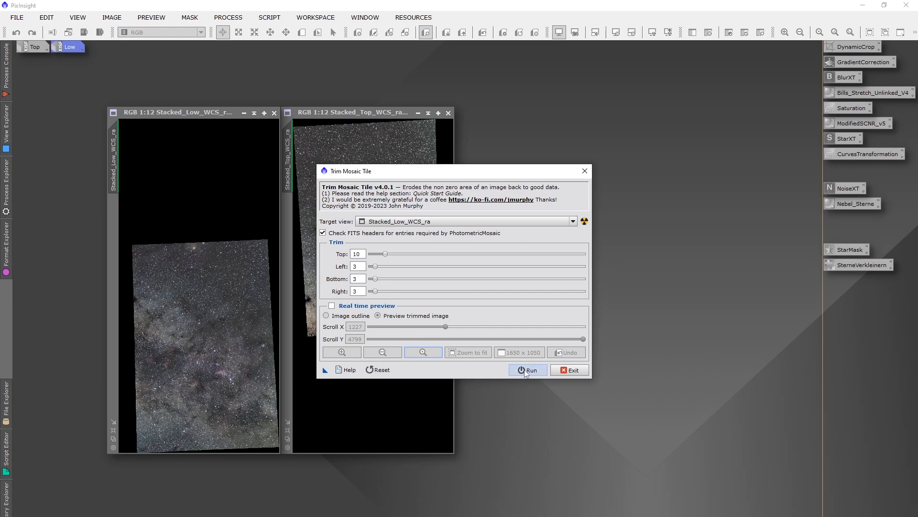
left_click(526, 370)
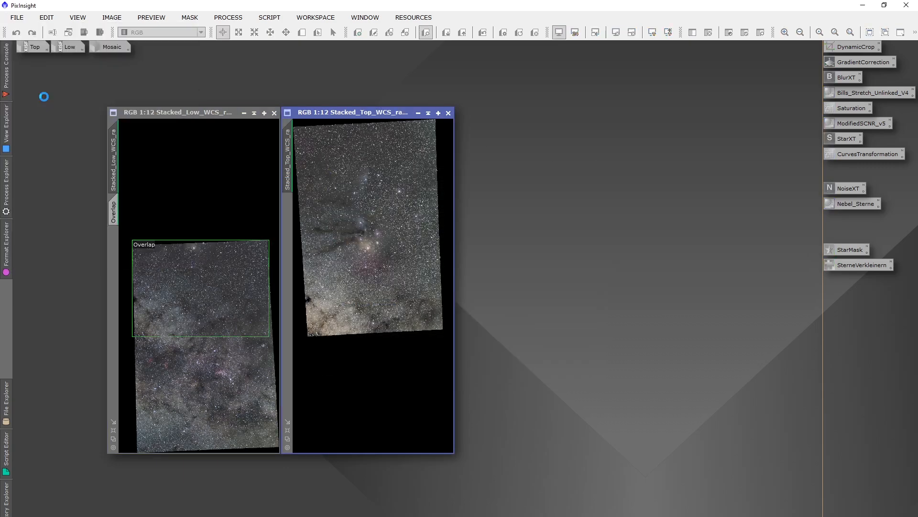
left_click(178, 112)
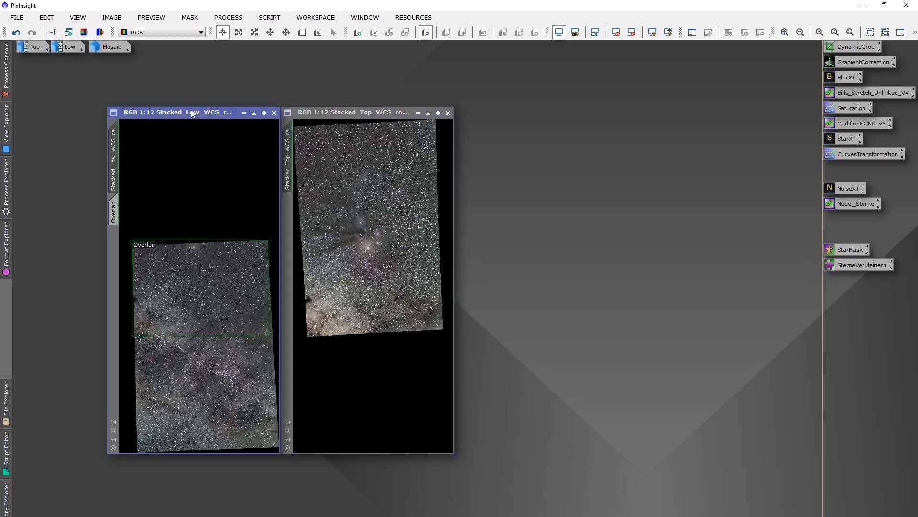
left_click(16, 17)
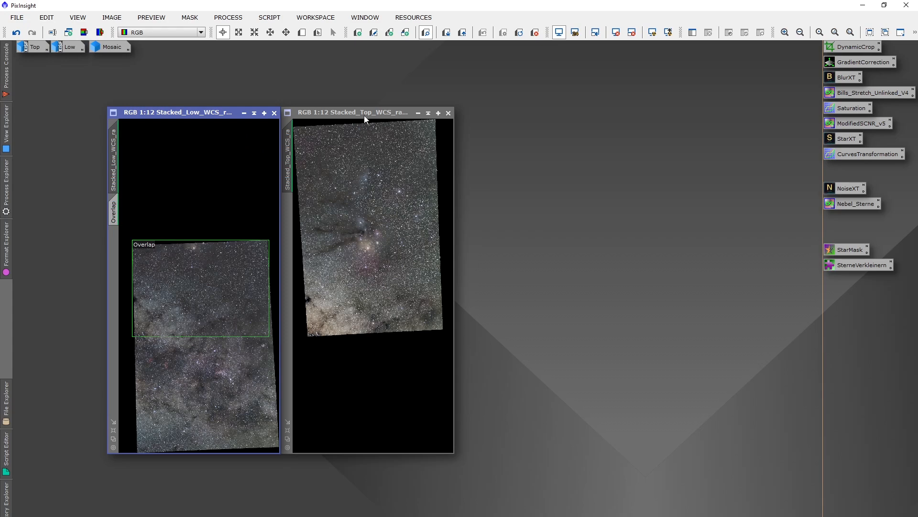
Launch PhotometricMosaic with Stacked_Top_WCS_ra as reference and Stacked_Low_WCS_ra as target.
left_click(269, 17)
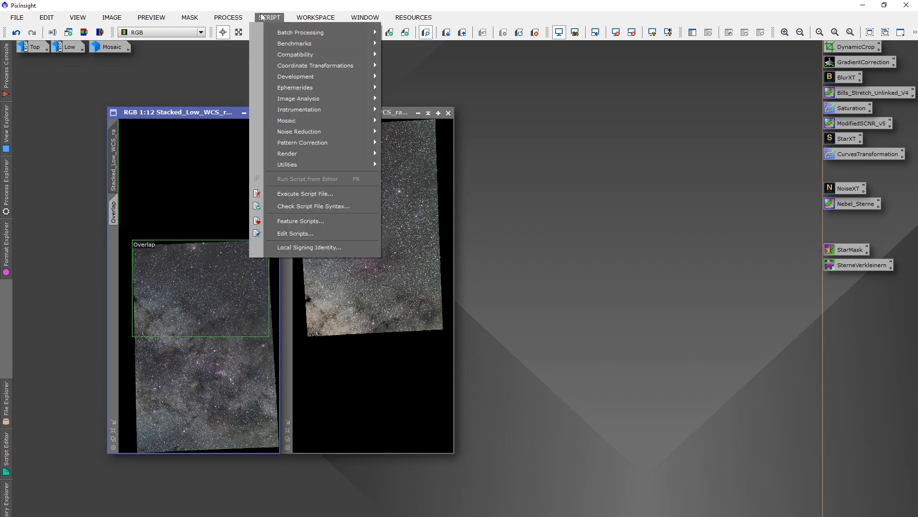
mouse_move(286, 120)
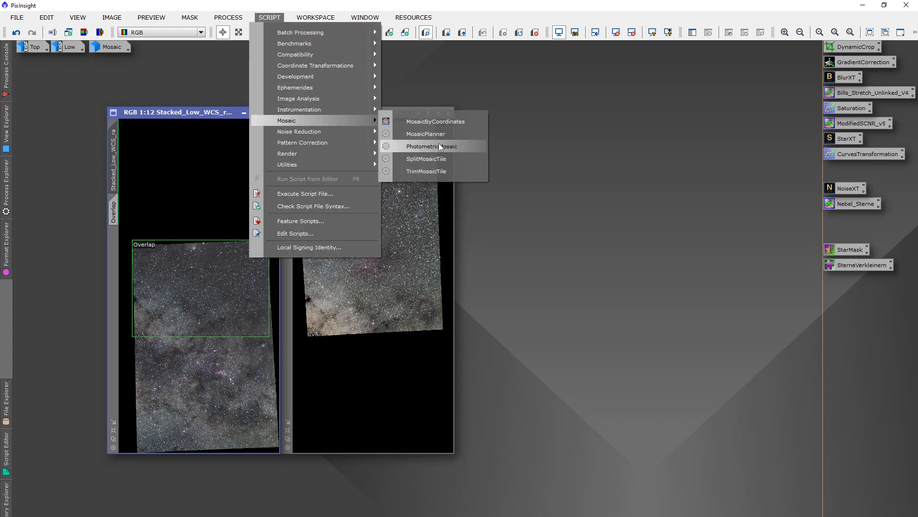
left_click(431, 146)
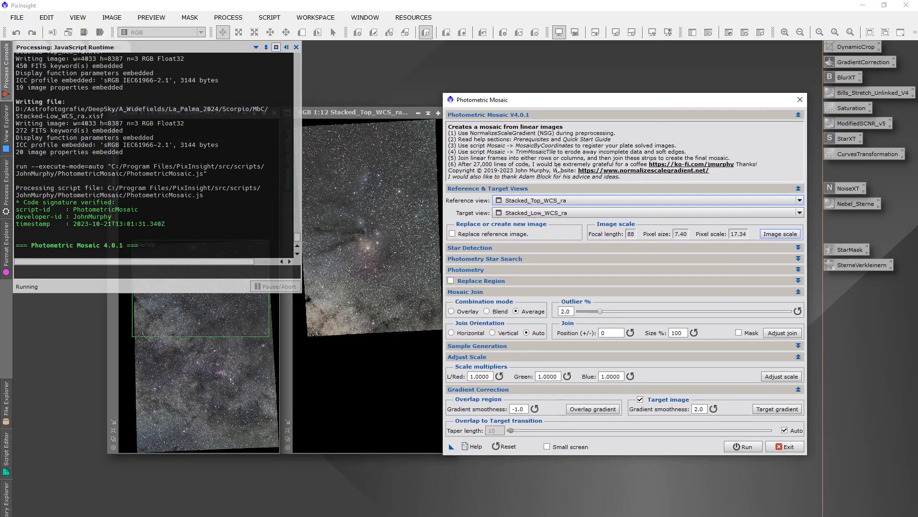
left_click(798, 200)
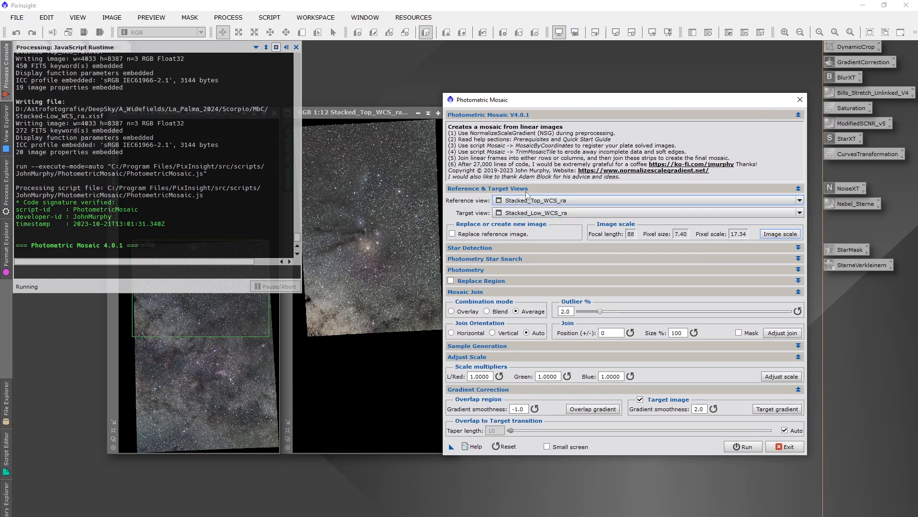
mouse_move(668, 255)
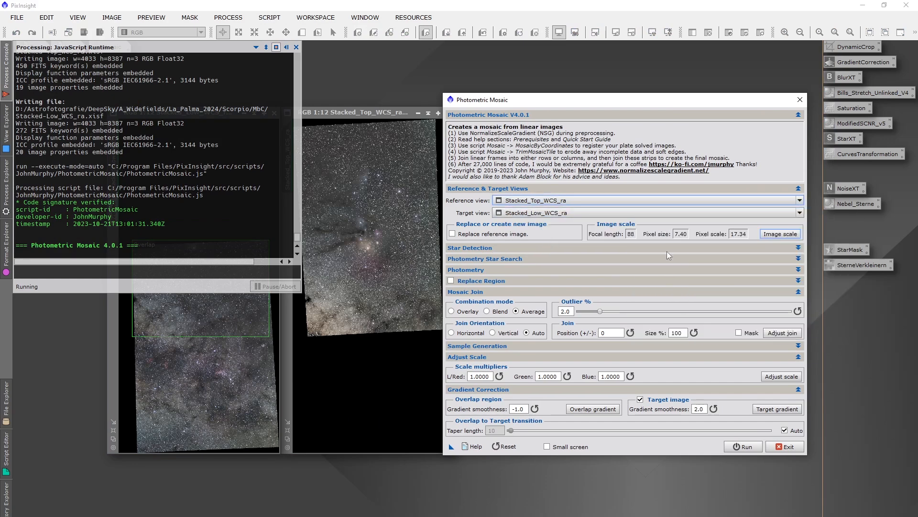
mouse_move(587, 296)
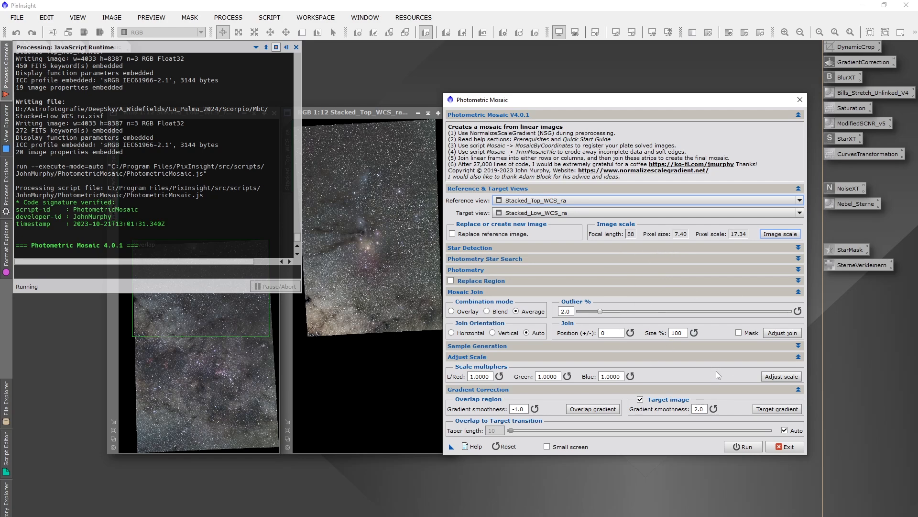
mouse_move(512, 253)
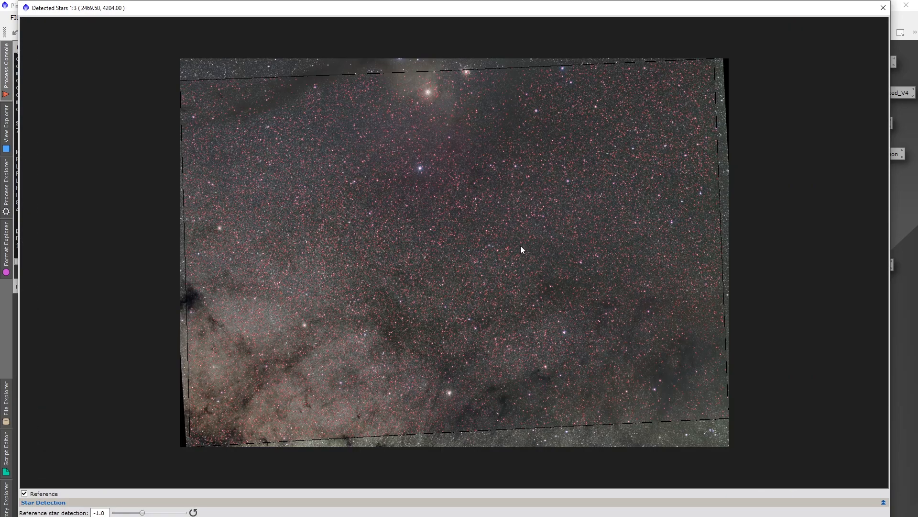
mouse_move(817, 19)
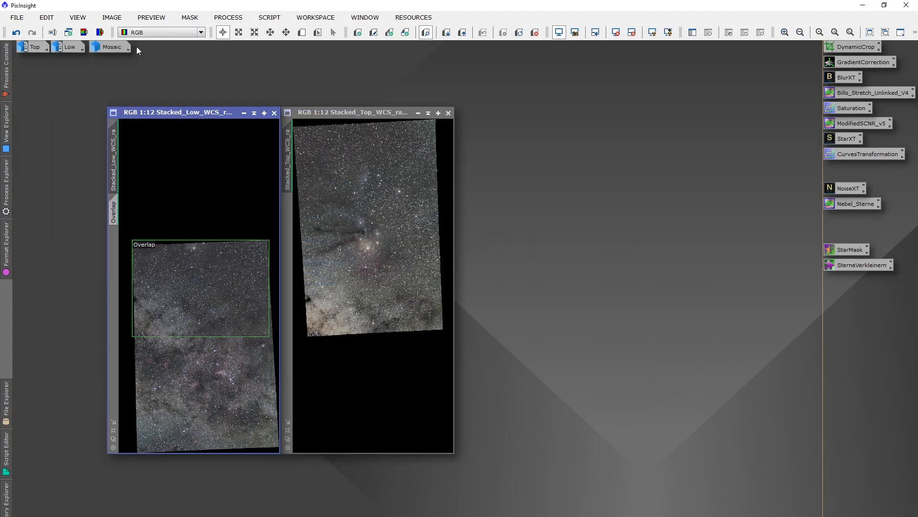
Restore the combined Mosaic image window joining the Top and Low Scorpius panels.
left_click(110, 47)
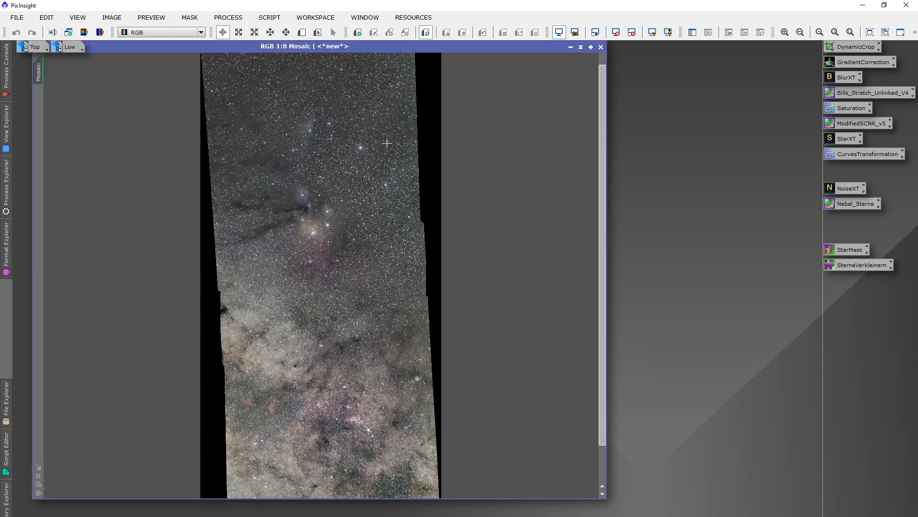
left_click(818, 32)
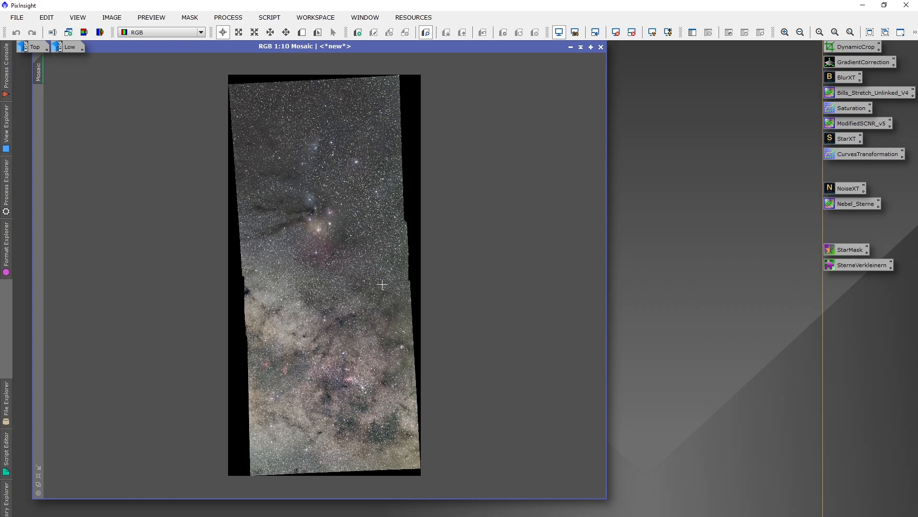
mouse_move(379, 282)
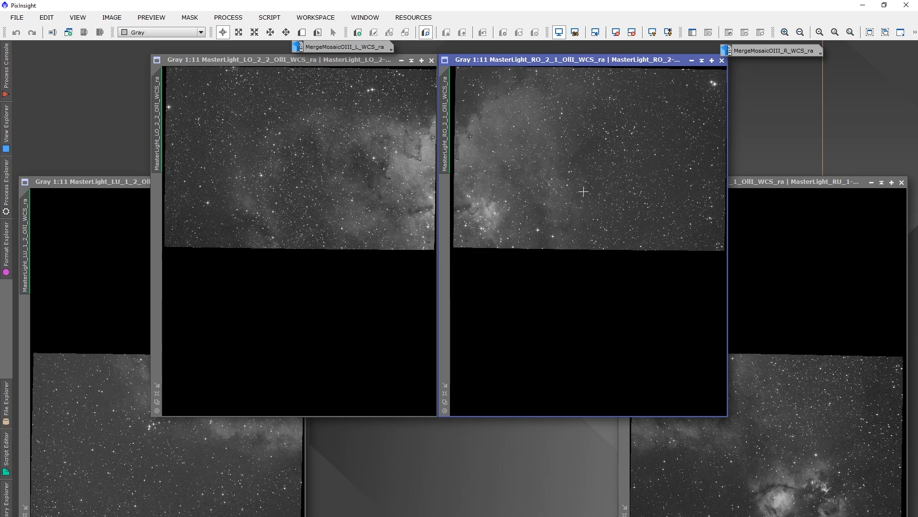
mouse_move(589, 214)
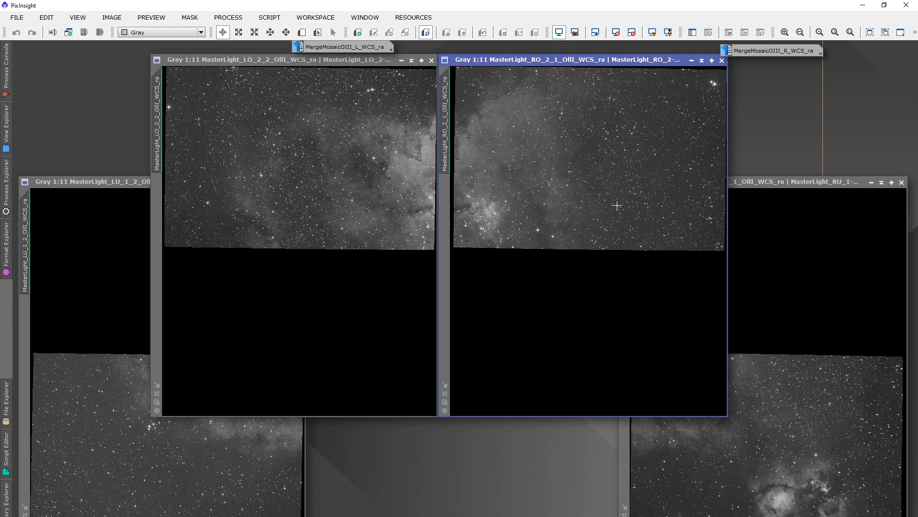
mouse_move(758, 299)
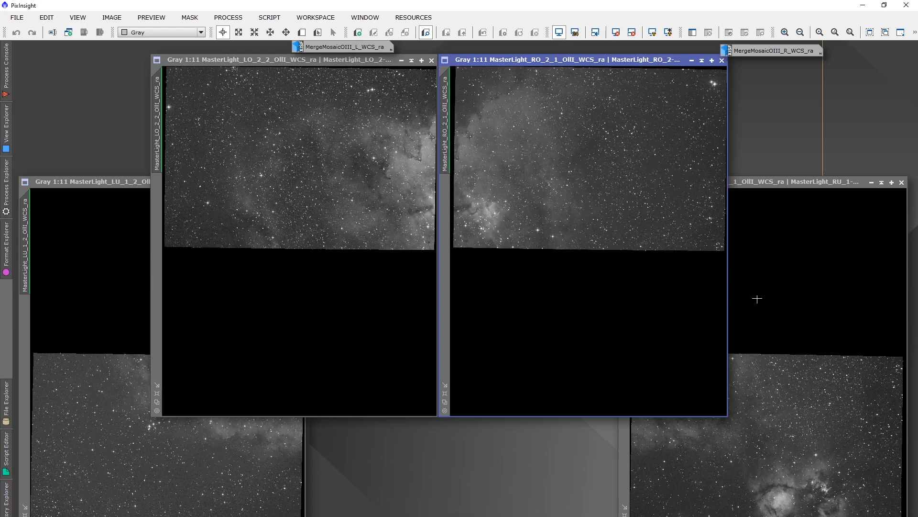
mouse_move(633, 209)
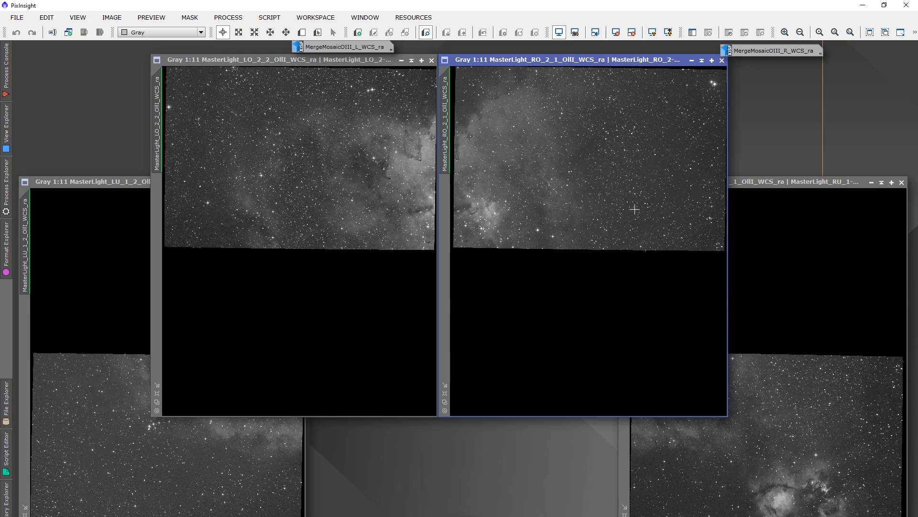
mouse_move(803, 139)
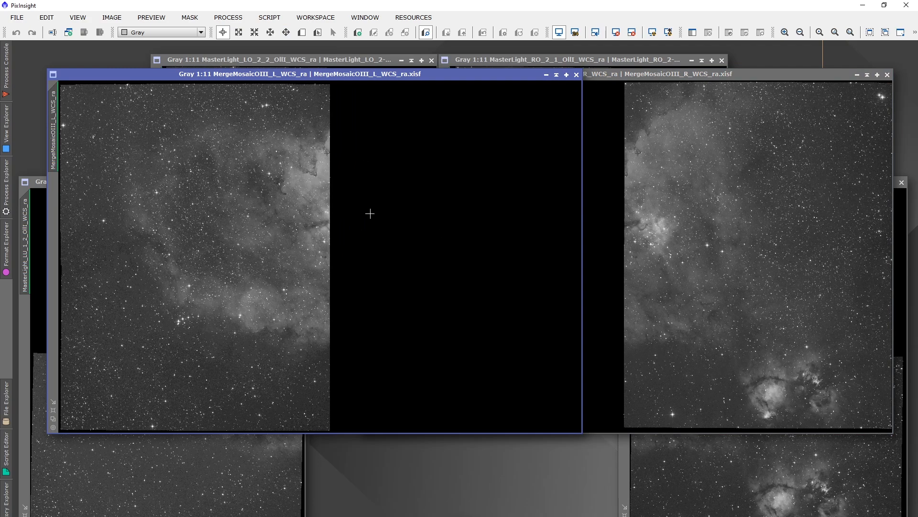
mouse_move(360, 110)
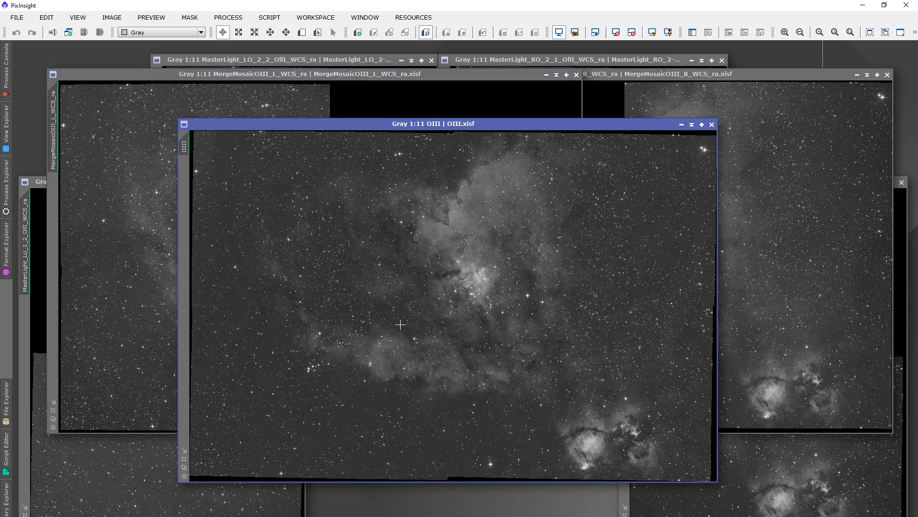
mouse_move(634, 166)
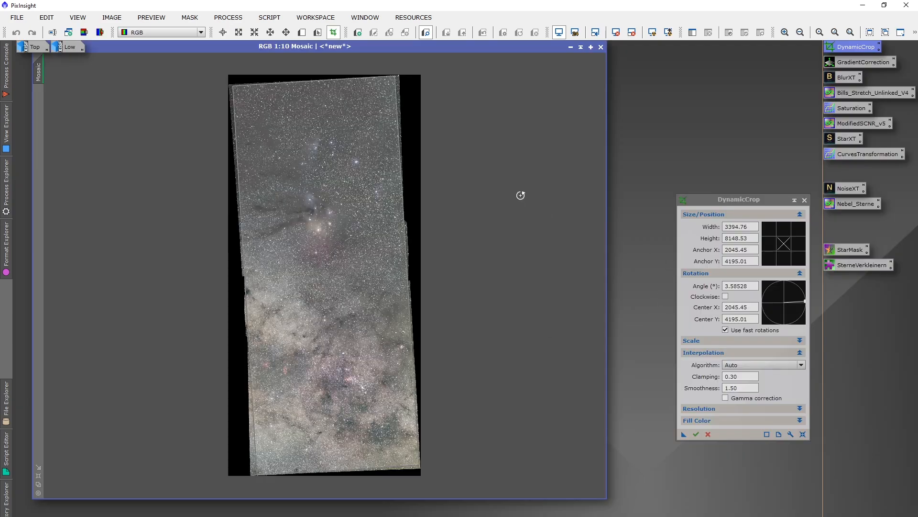
mouse_move(442, 278)
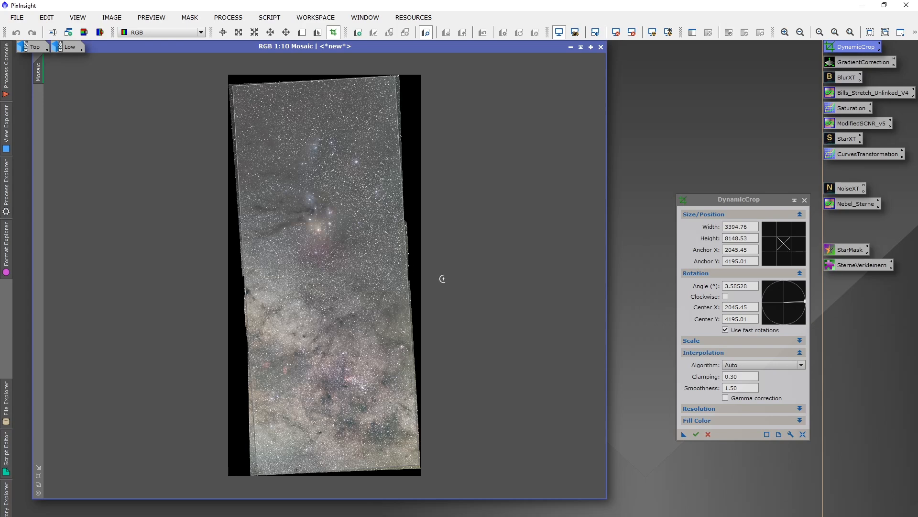
mouse_move(424, 315)
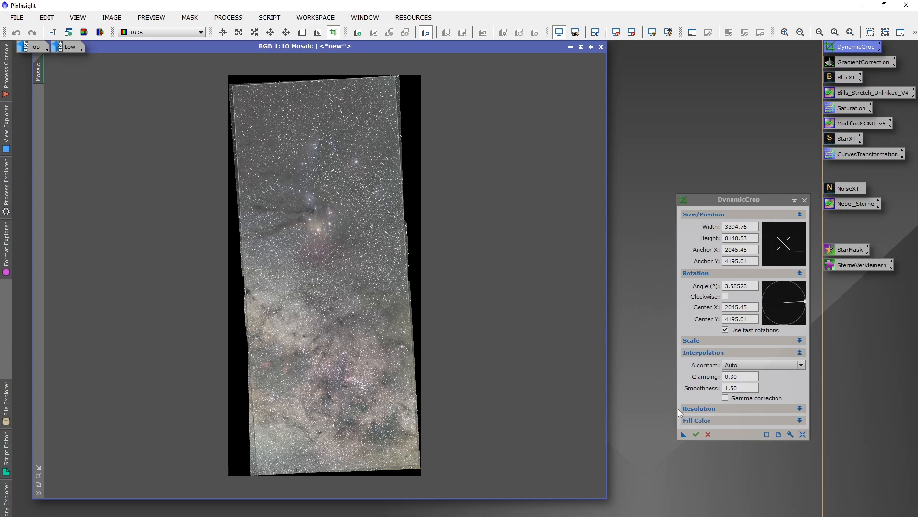
mouse_move(308, 138)
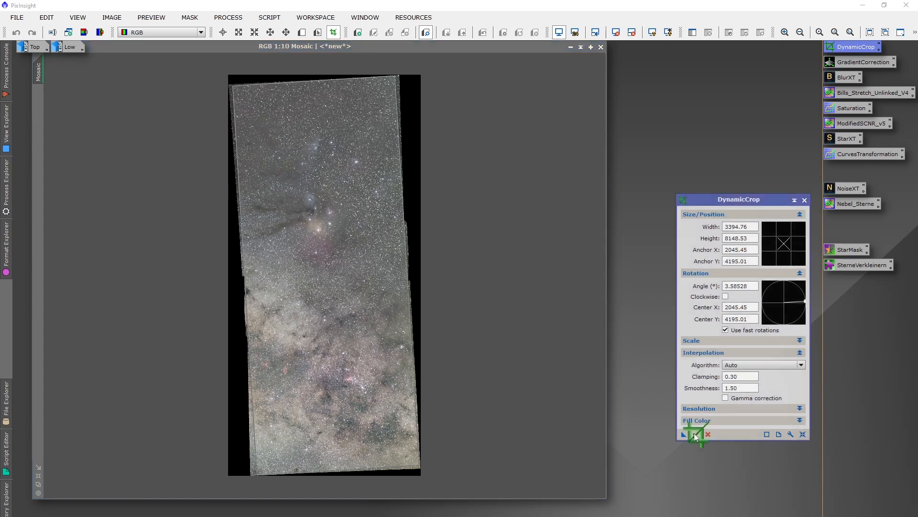
Apply DynamicCrop to trim the mosaic to a clean ~3395×8149 rectangle.
left_click(683, 433)
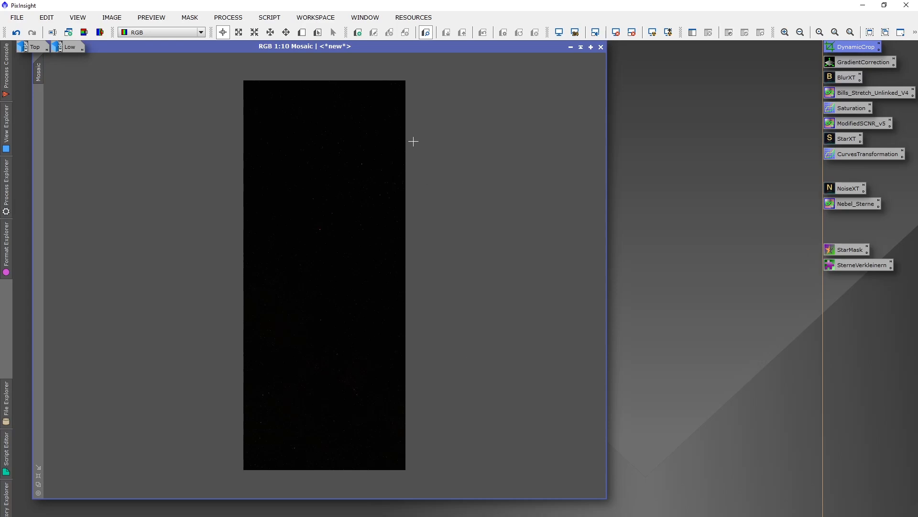
mouse_move(289, 200)
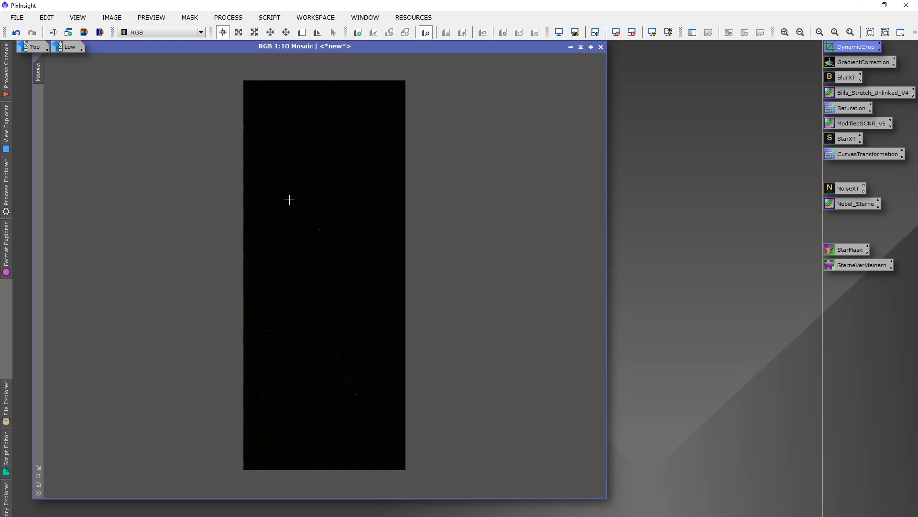
mouse_move(511, 238)
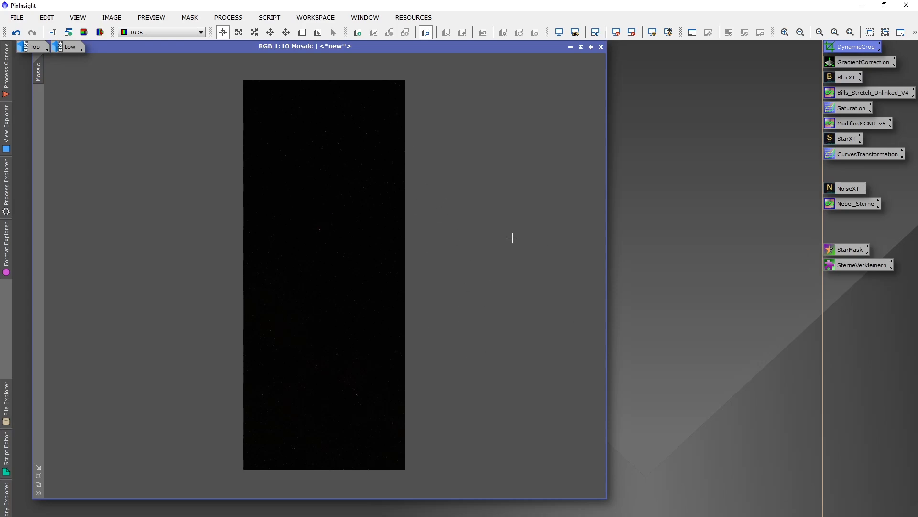